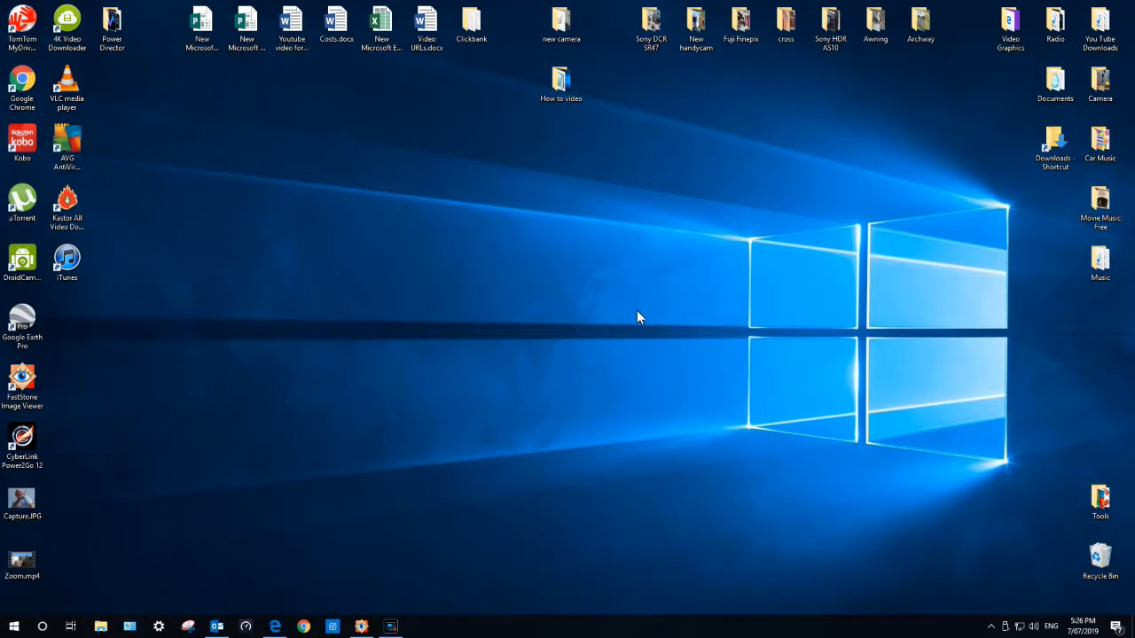
mouse_move(229, 227)
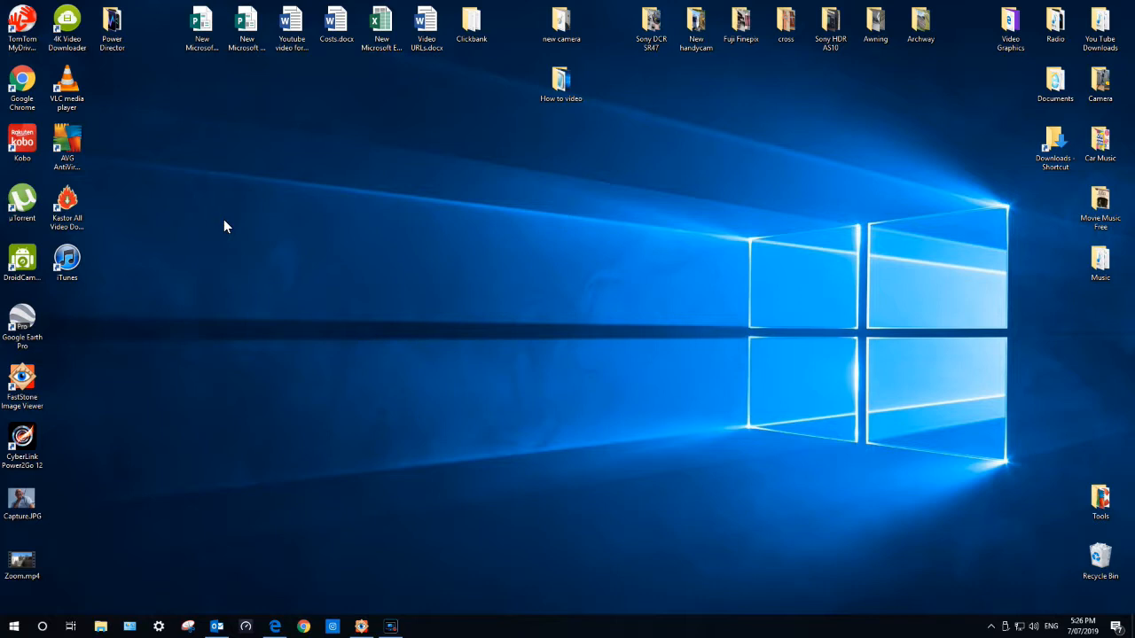
mouse_move(177, 193)
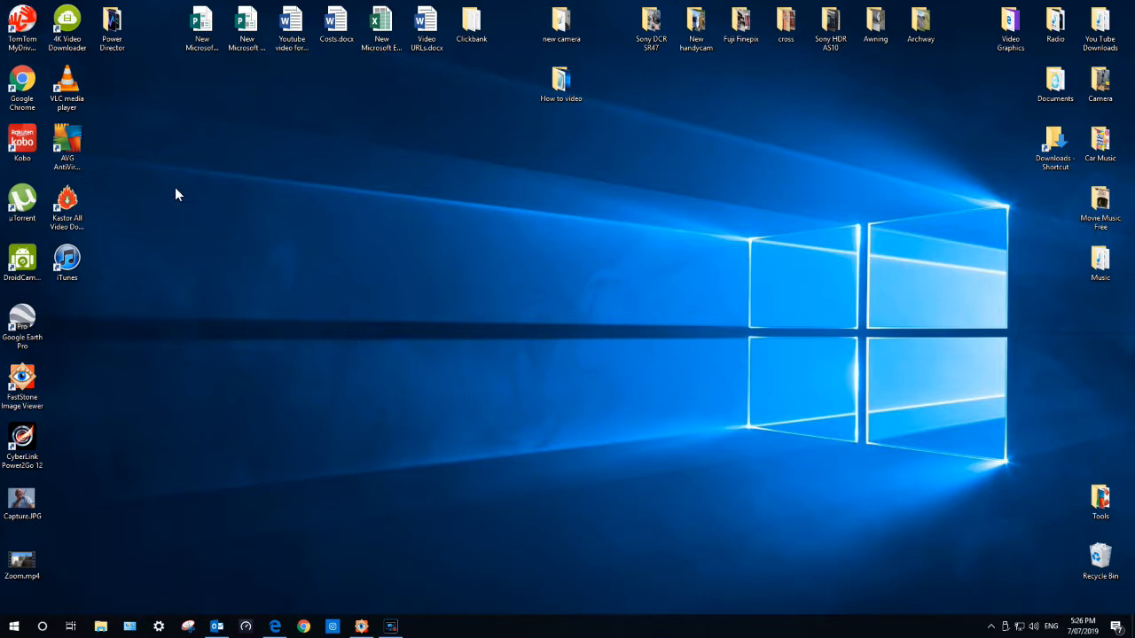
Open the Power Director desktop folder listing the CyberLink shortcuts.
click(112, 27)
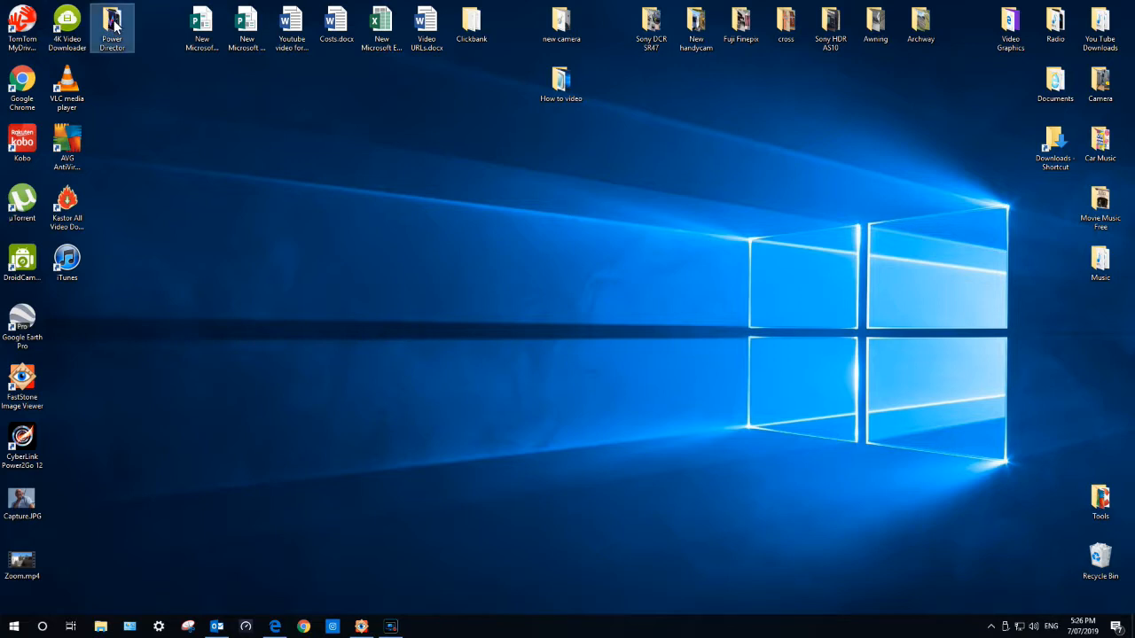
double_click(112, 27)
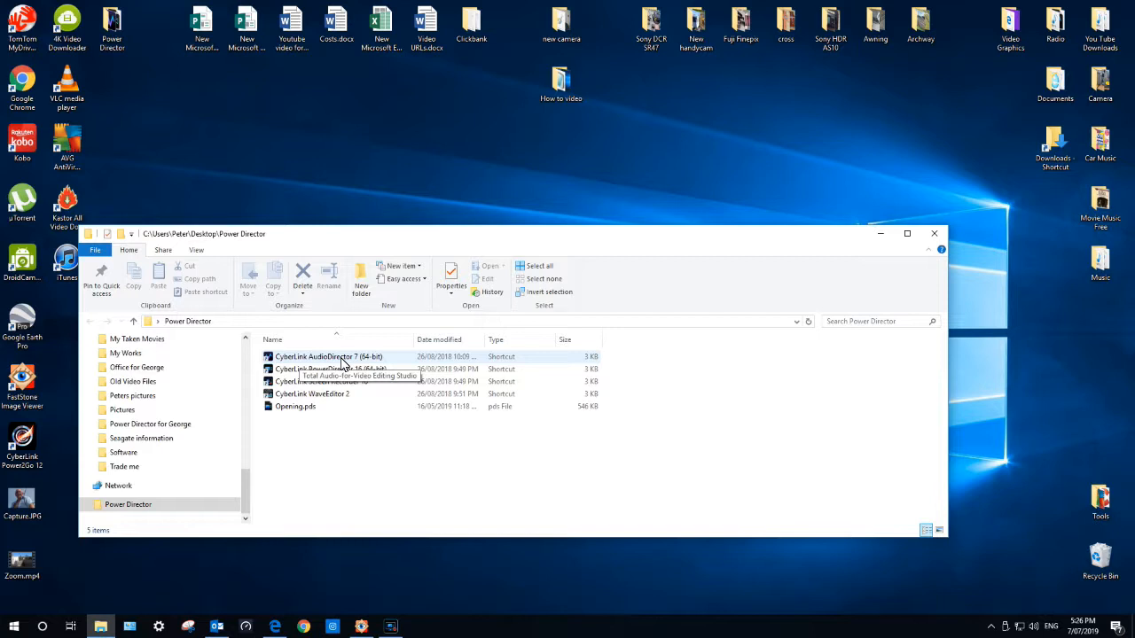
mouse_move(327, 365)
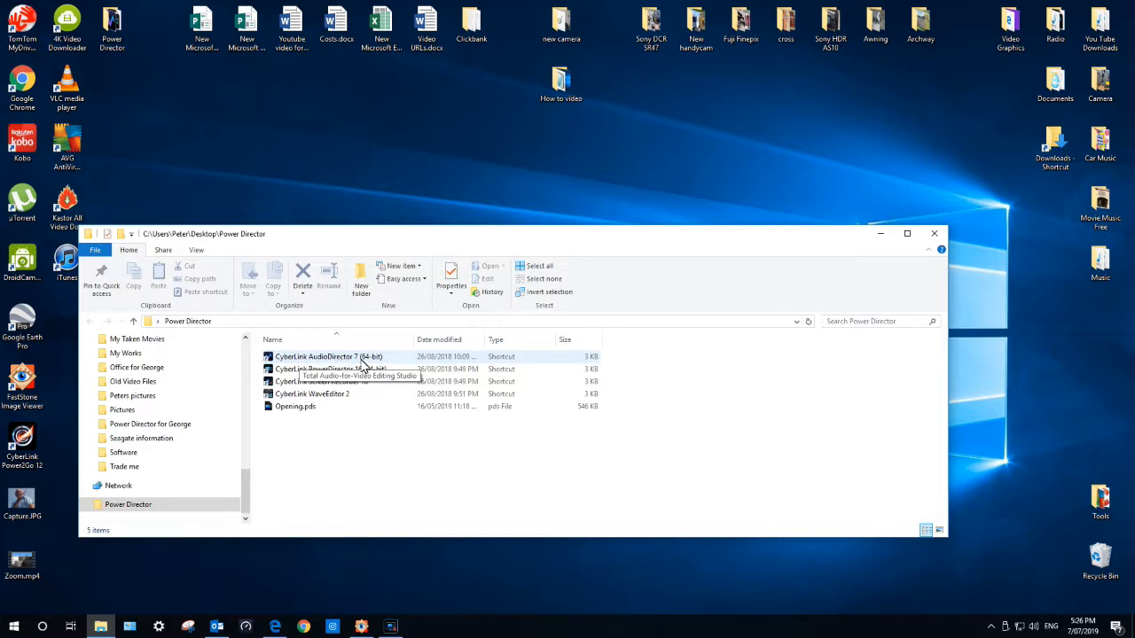
mouse_move(354, 362)
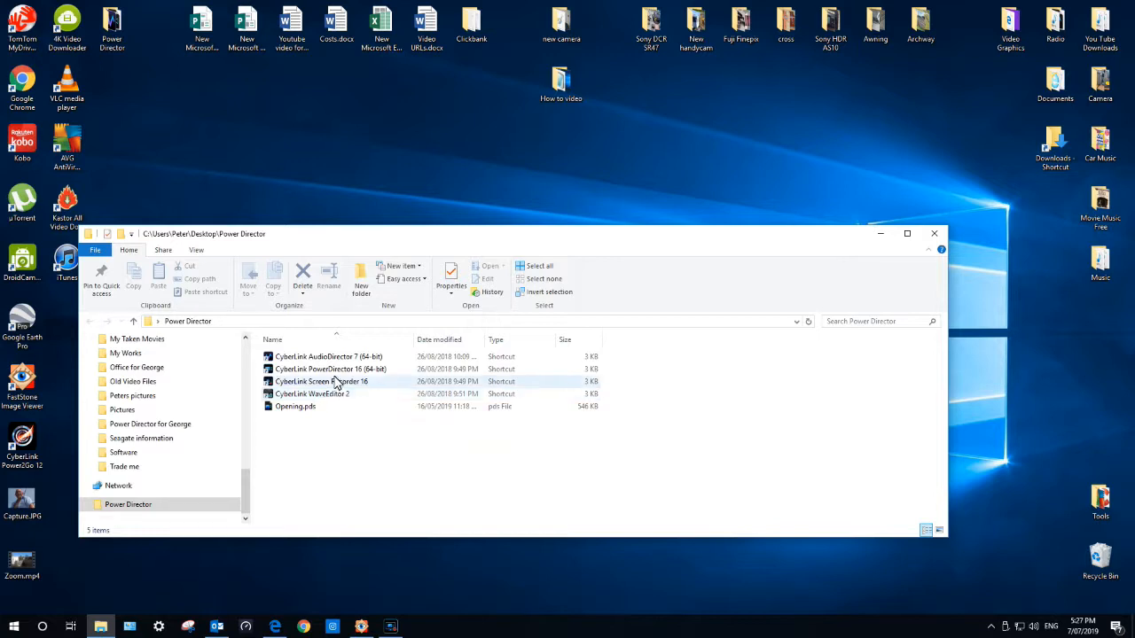
Launch CyberLink PowerDirector 16 from its shortcut into a new untitled project.
double_click(329, 369)
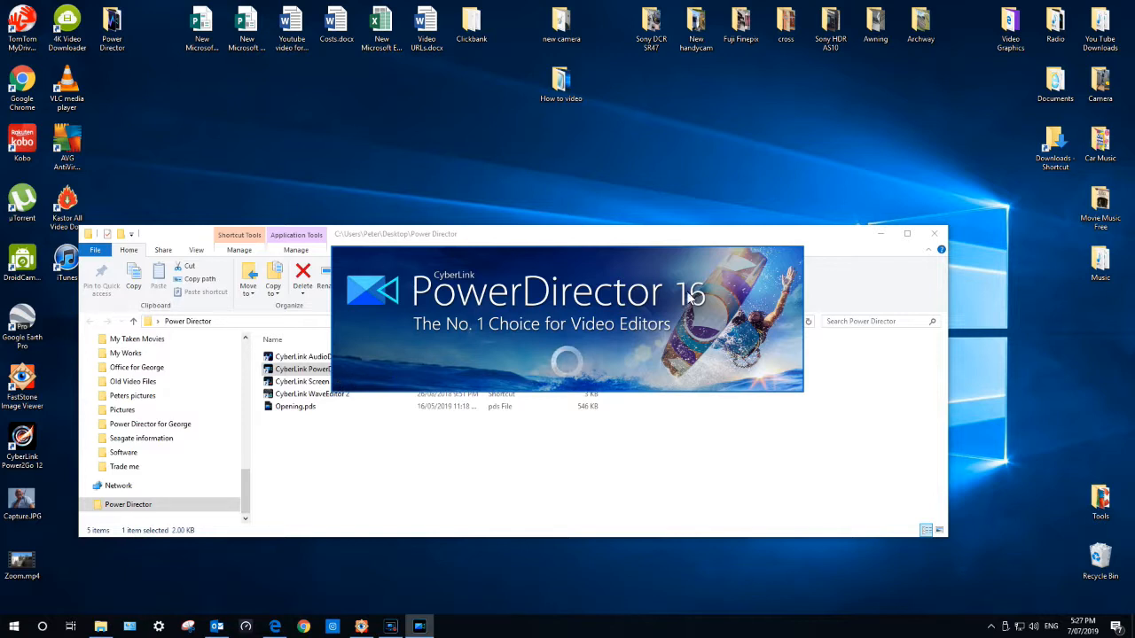
mouse_move(702, 305)
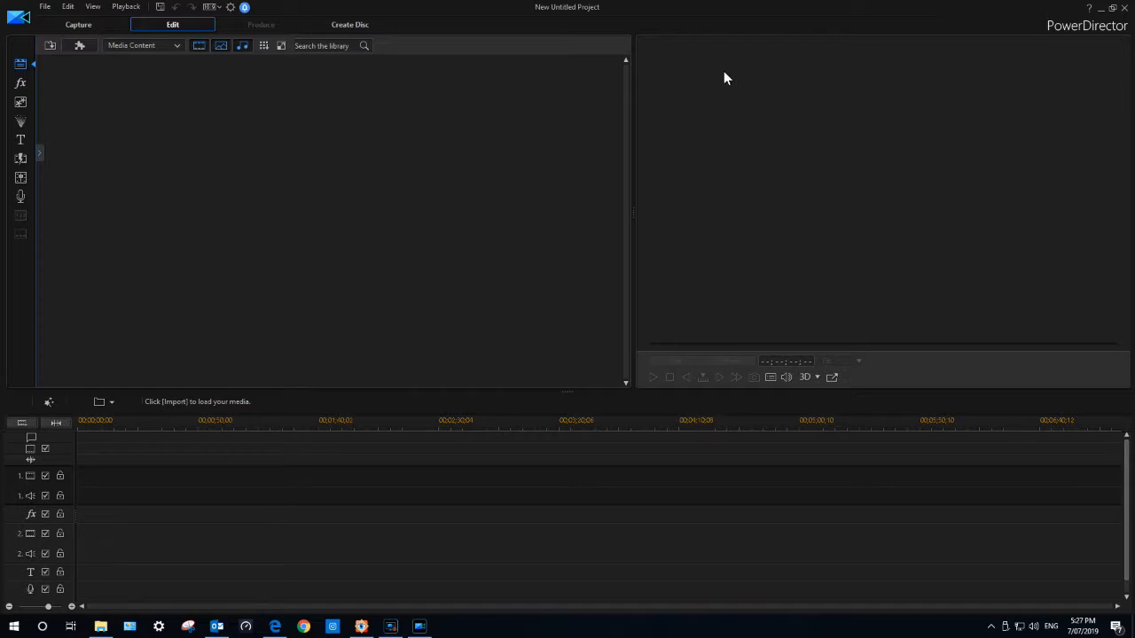
mouse_move(298, 527)
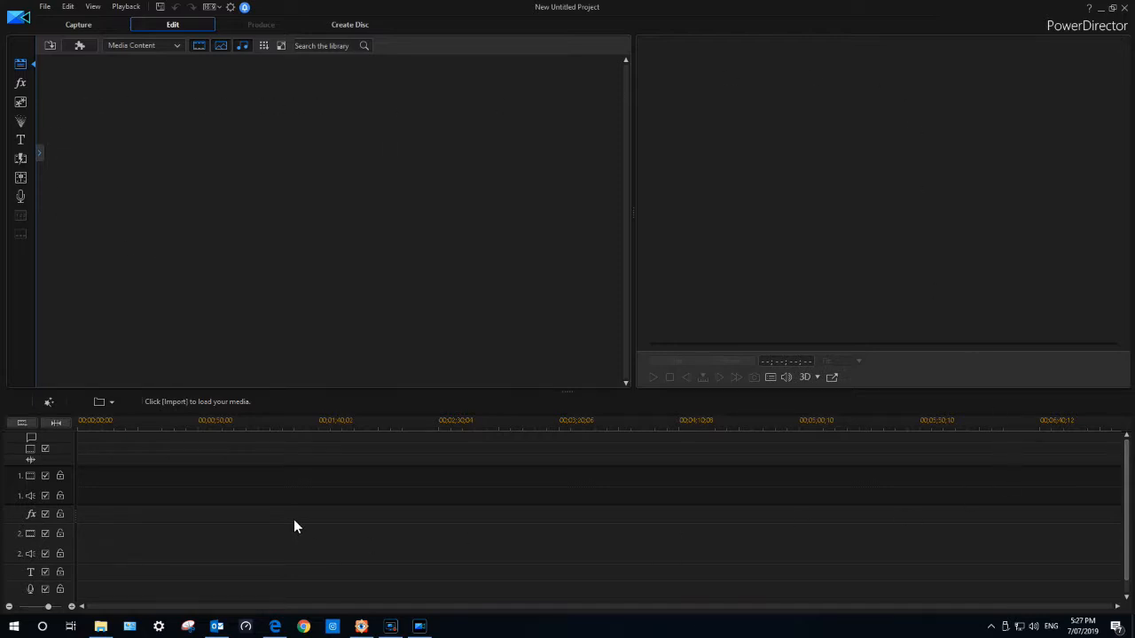
mouse_move(106, 142)
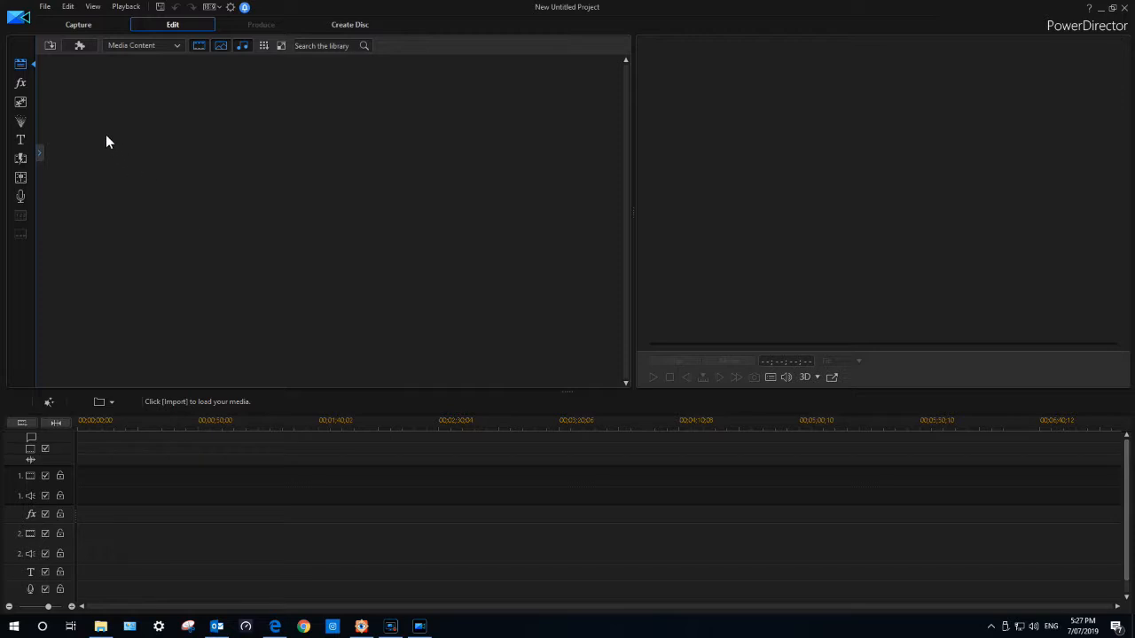
mouse_move(22, 74)
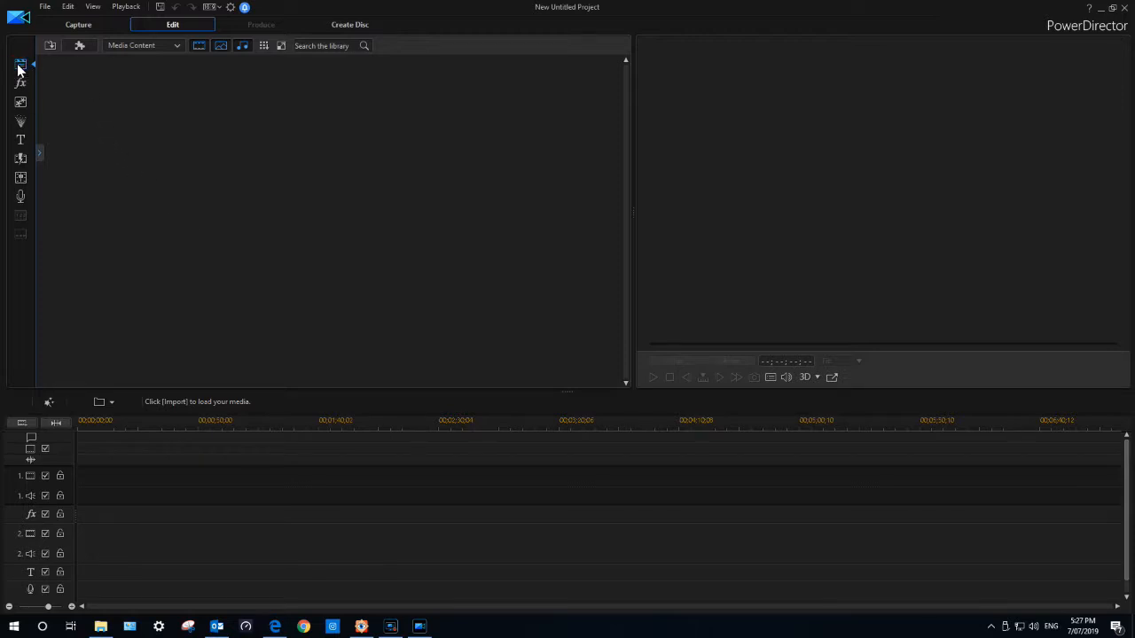
mouse_move(50, 46)
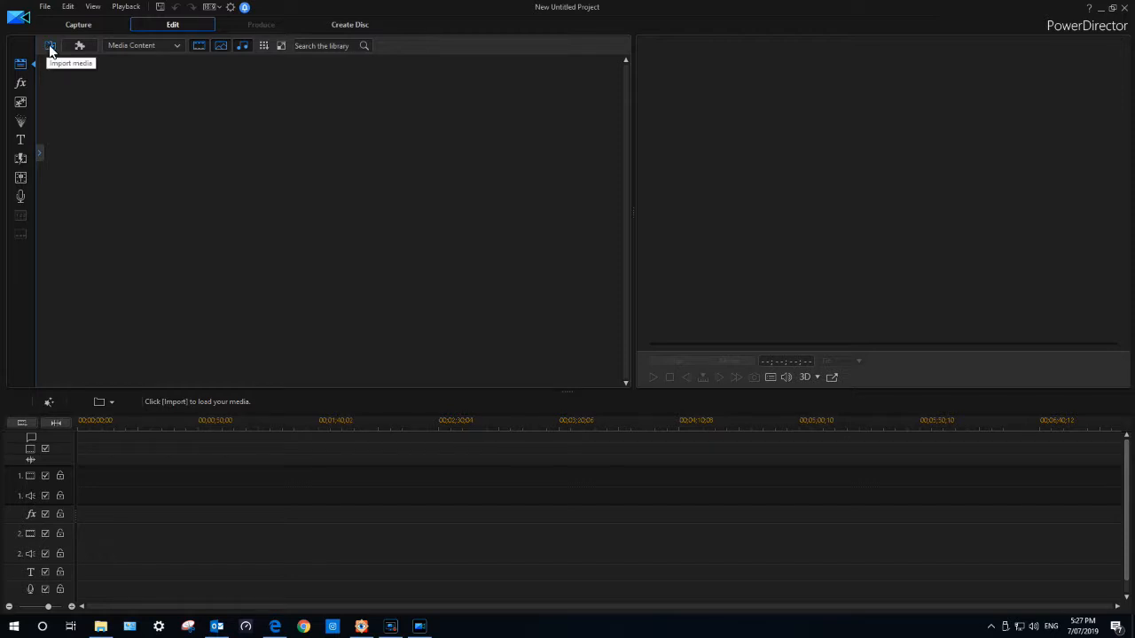
Start importing media files and browse into the How to video\New camera folder.
click(50, 46)
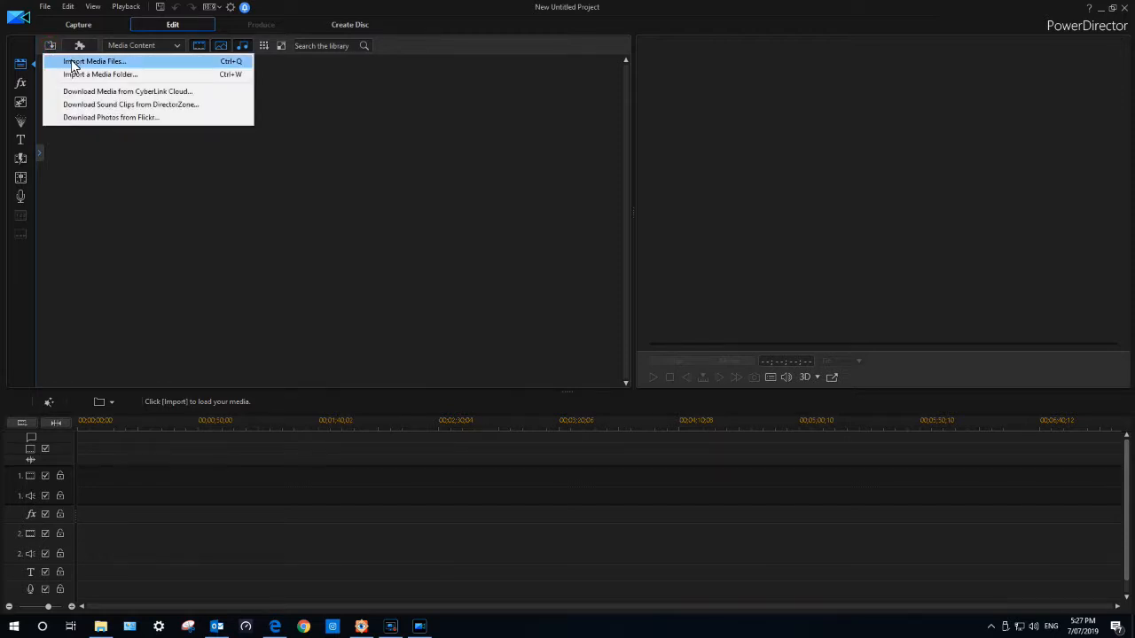
click(92, 60)
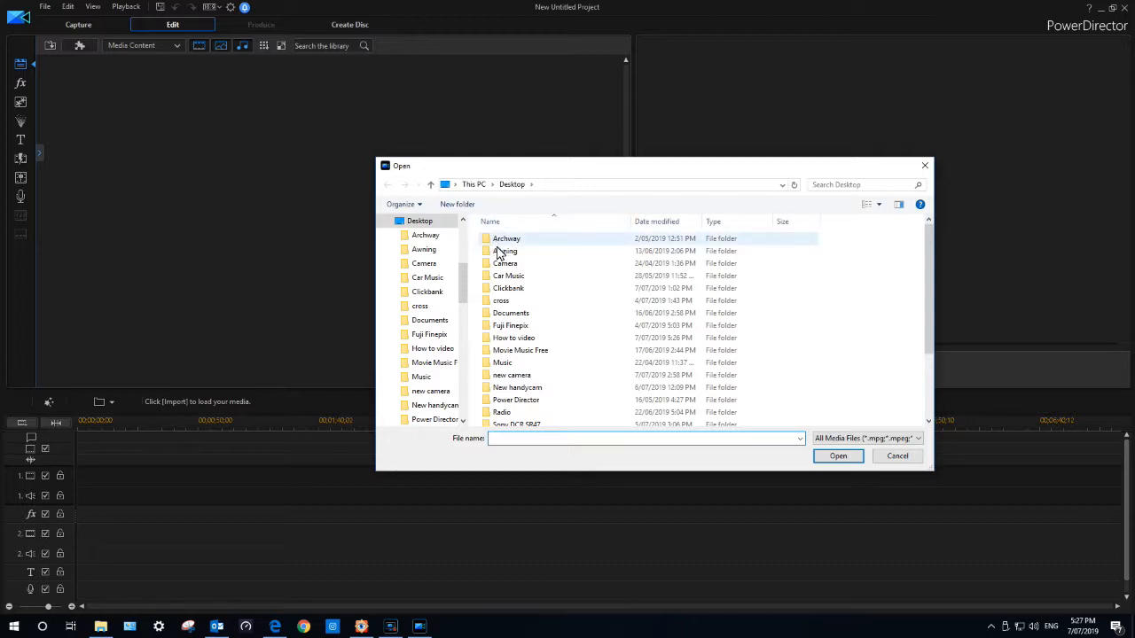
click(418, 220)
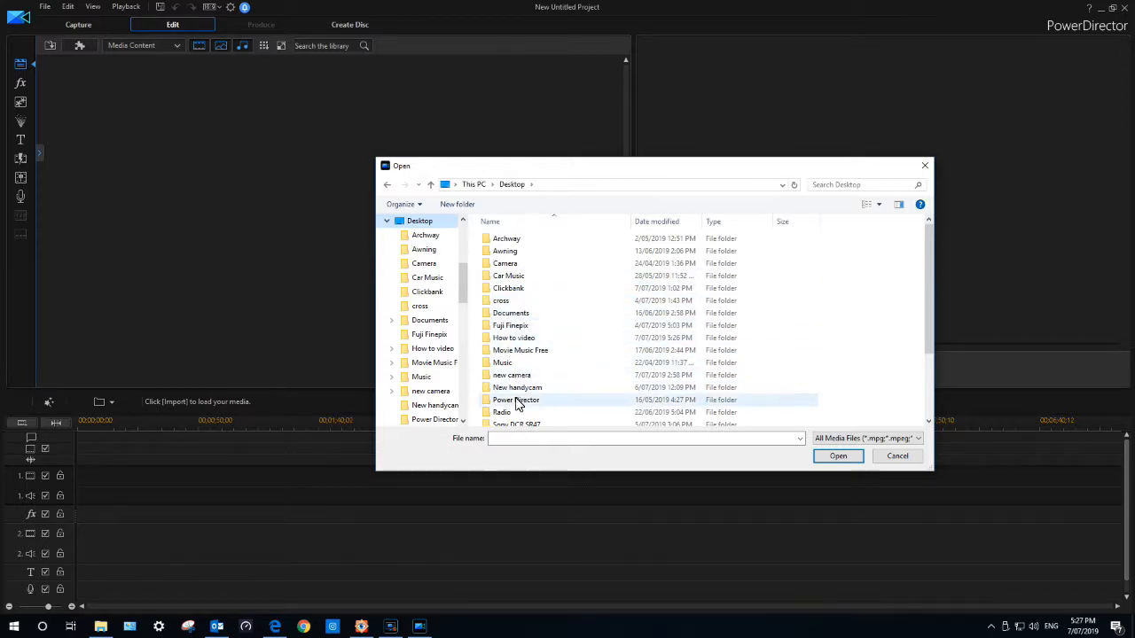
click(511, 376)
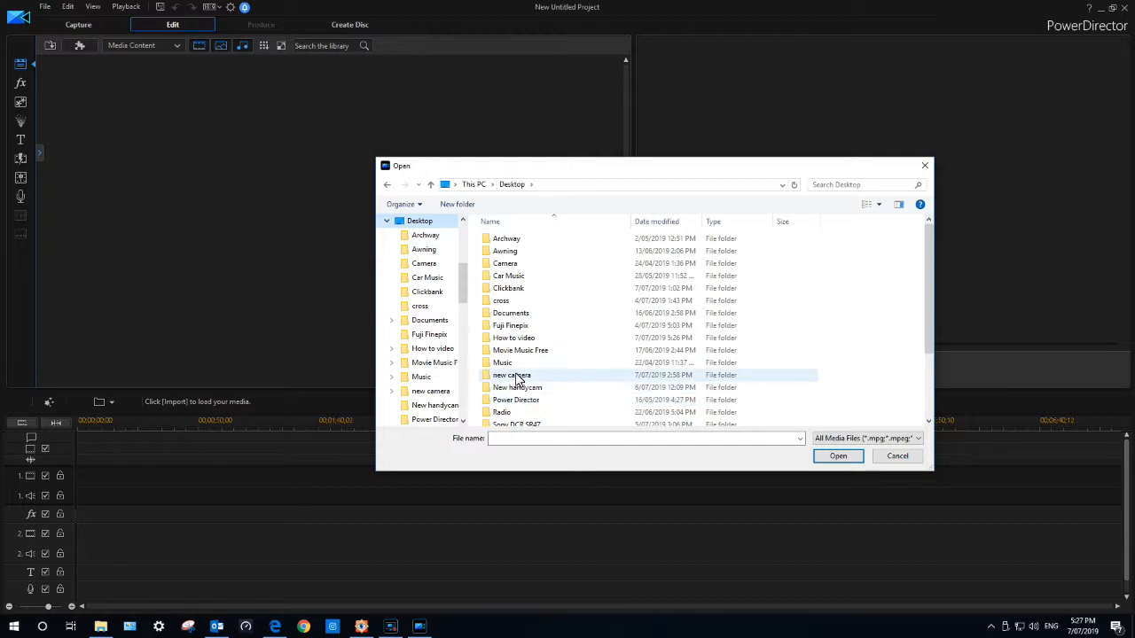
double_click(514, 337)
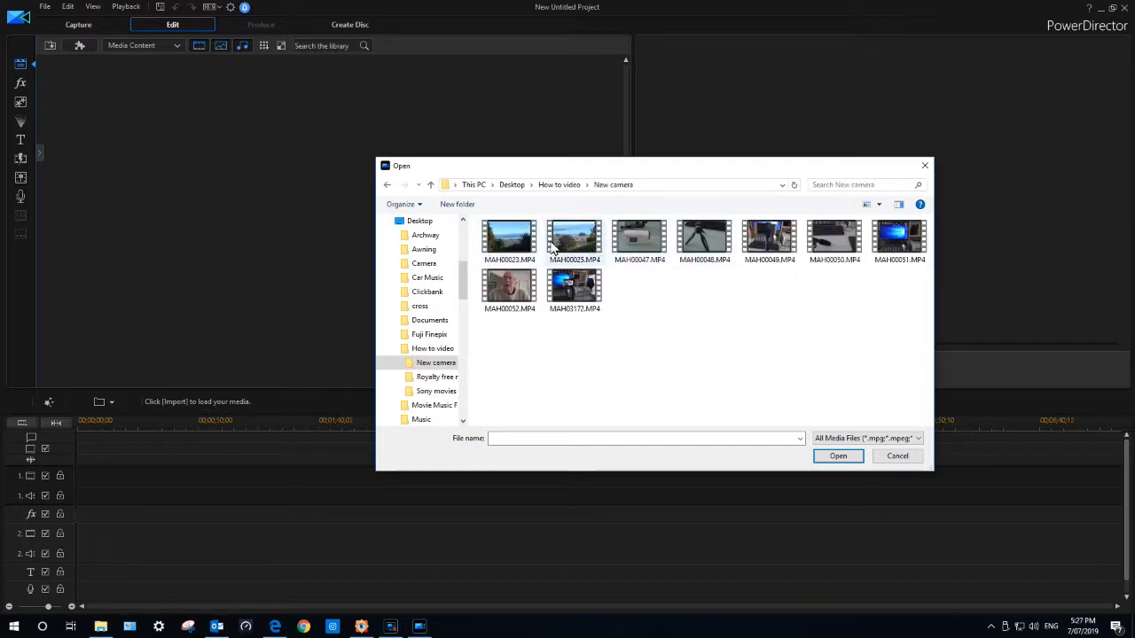
Select MAH00023.MP4 and MAH00025.MP4 together and import them into the media library.
click(509, 238)
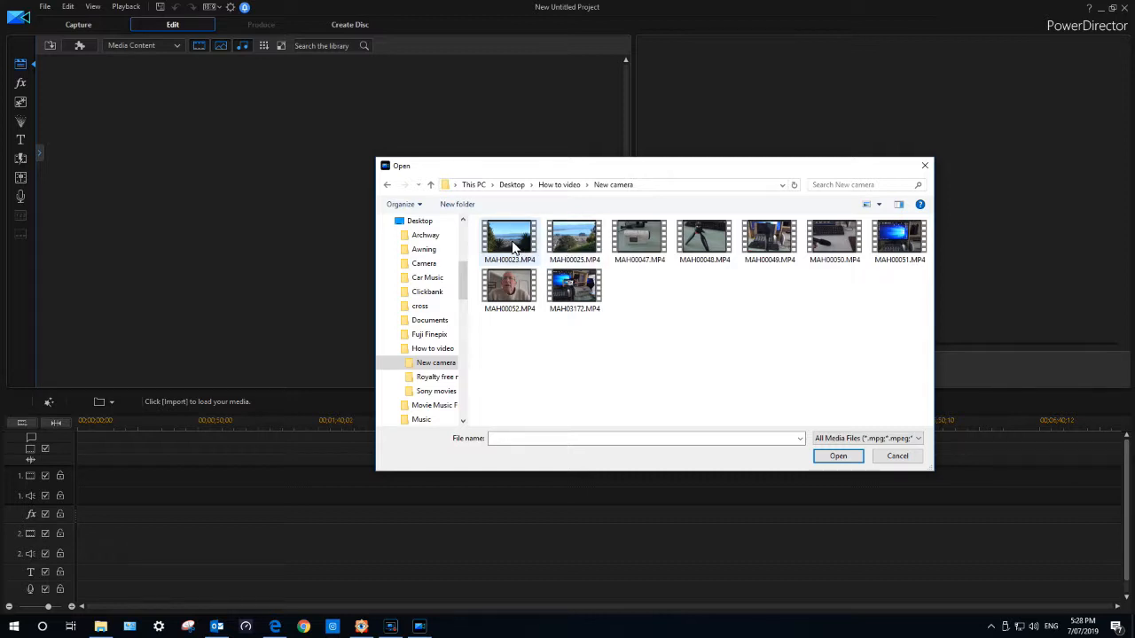
click(509, 239)
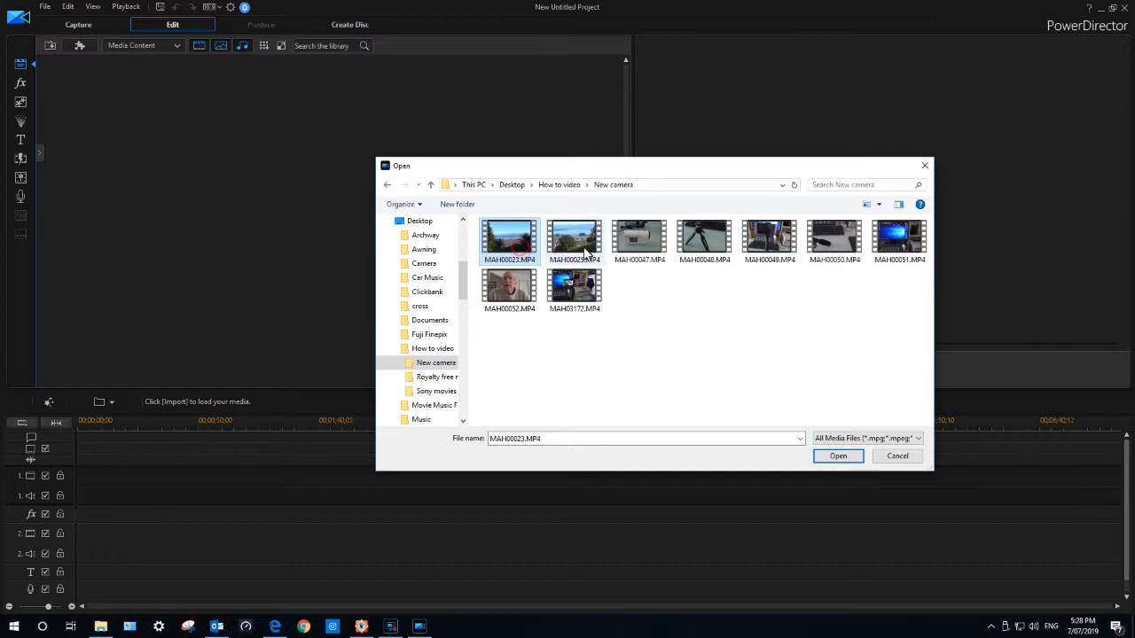
mouse_move(575, 244)
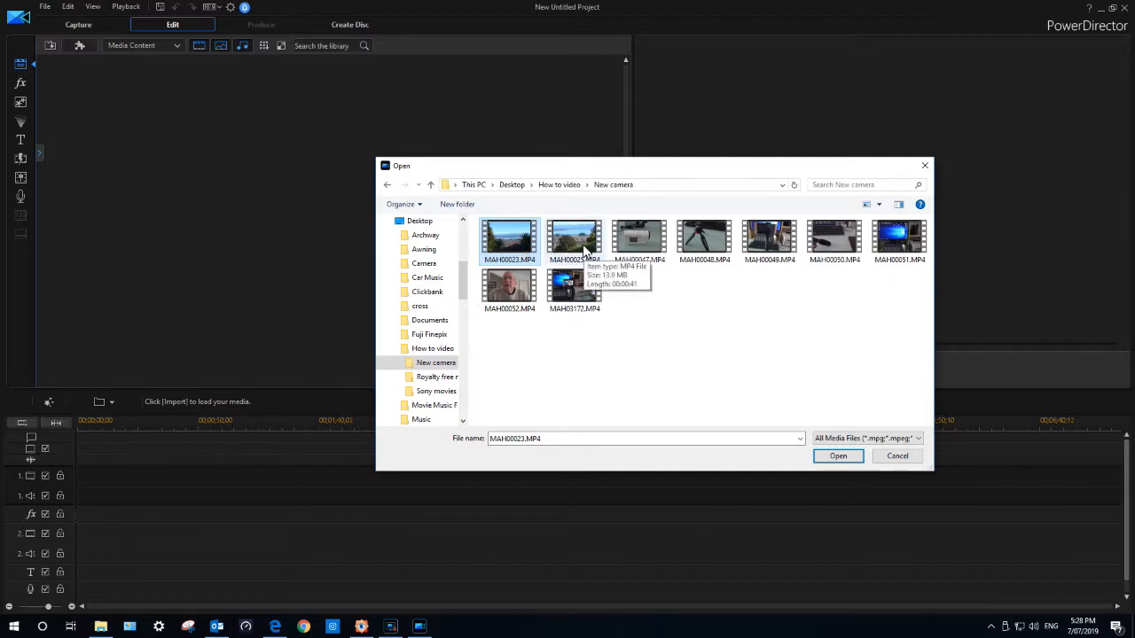
click(574, 240)
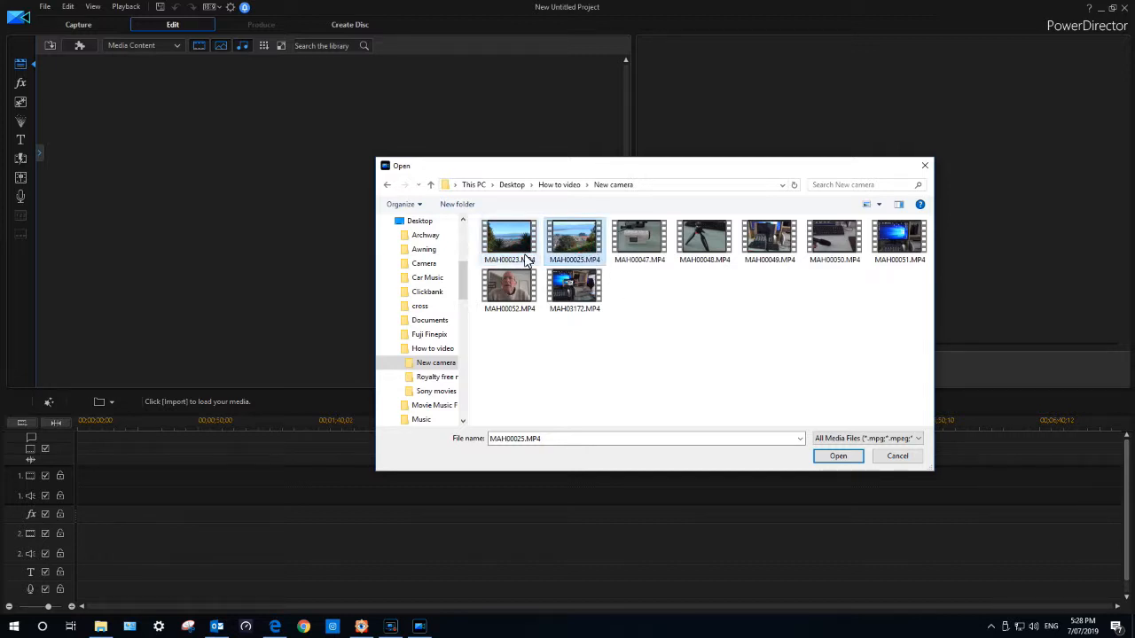
click(509, 238)
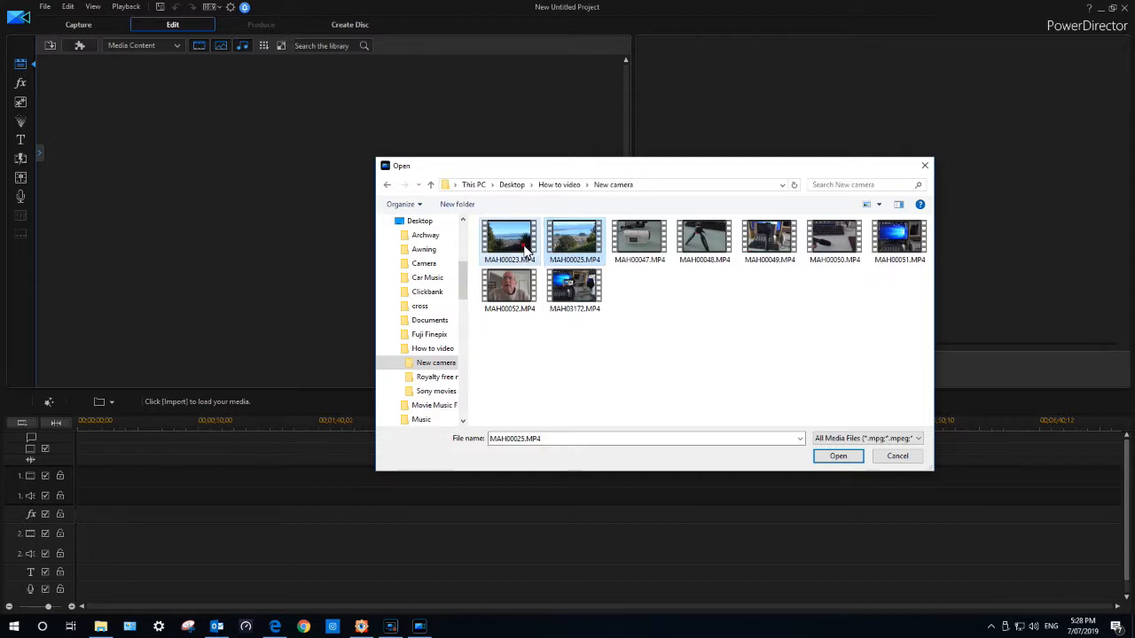
click(837, 456)
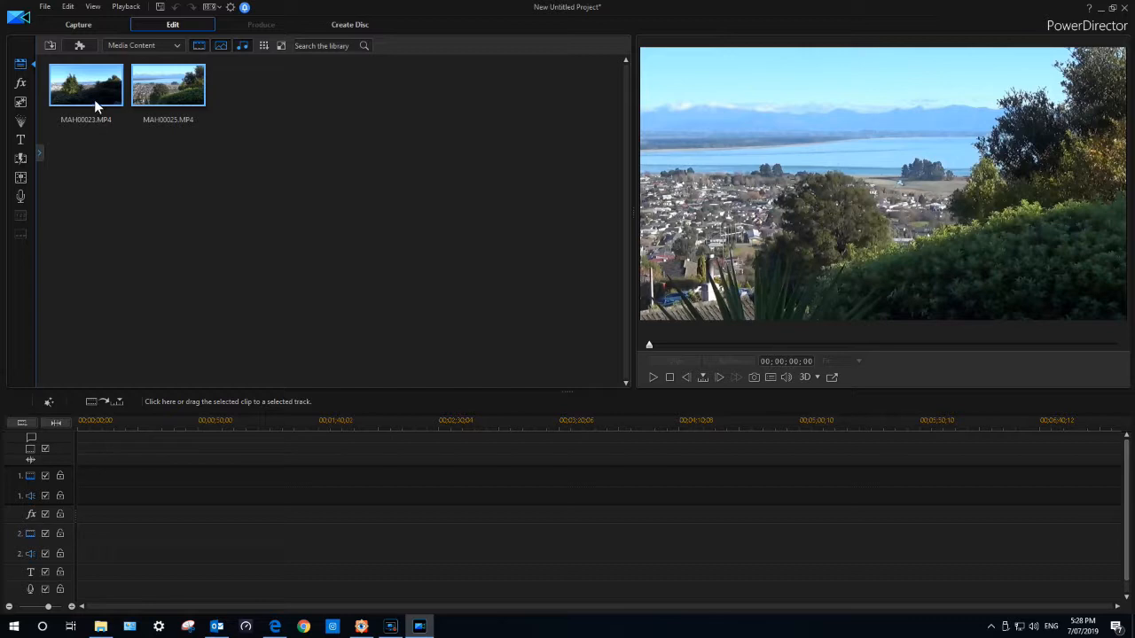
mouse_move(92, 92)
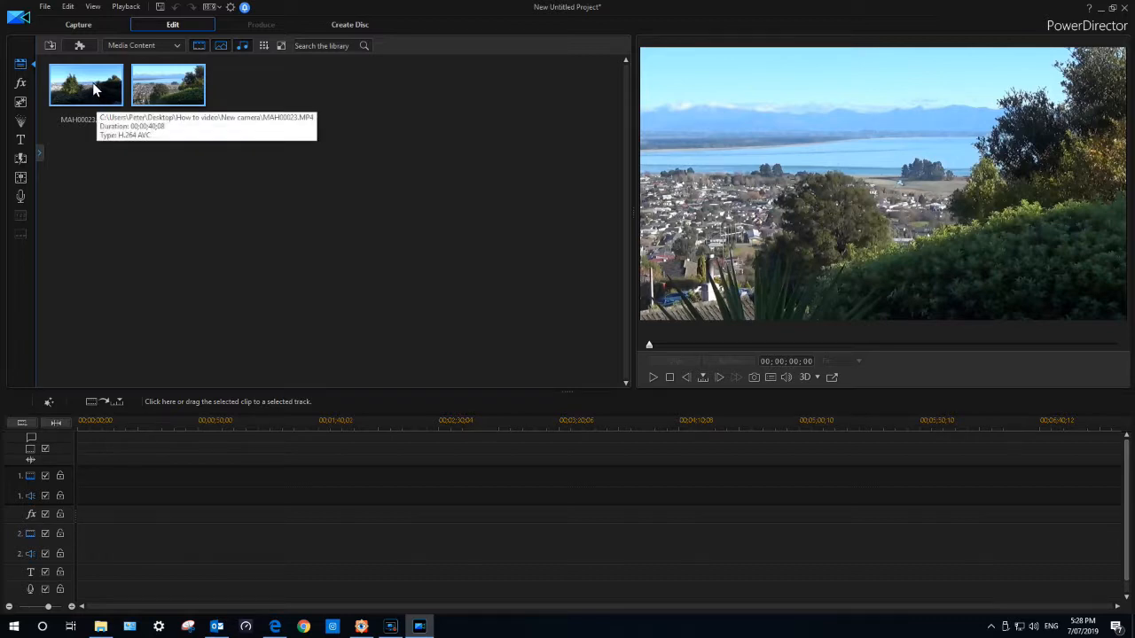
mouse_move(594, 140)
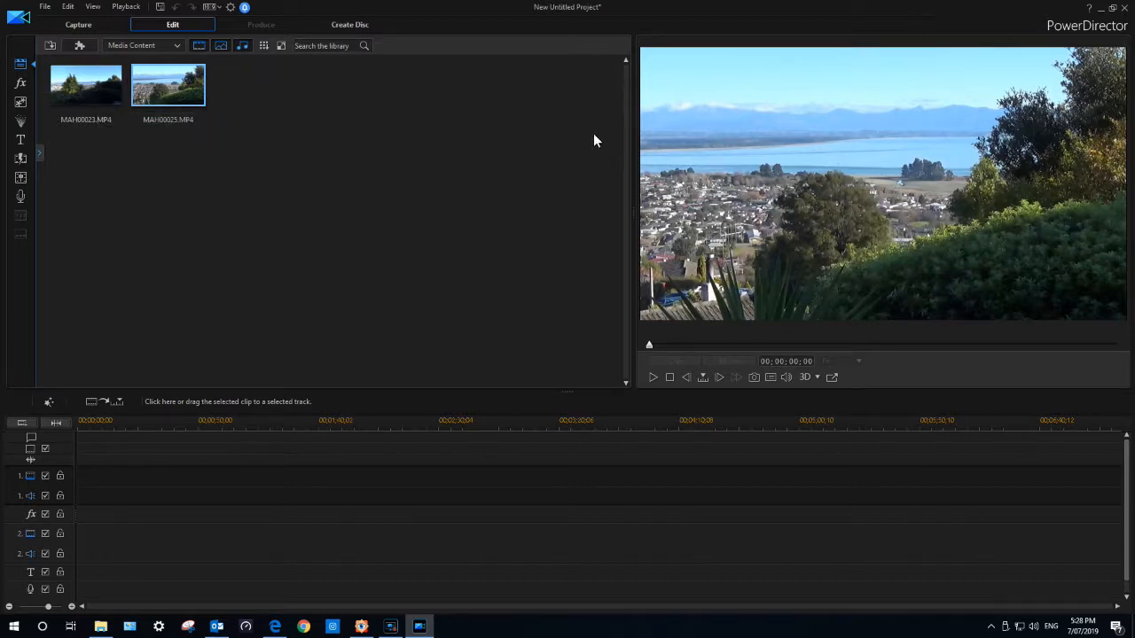
Place the first clip at the start of track 1 and the second clip right after it.
click(85, 85)
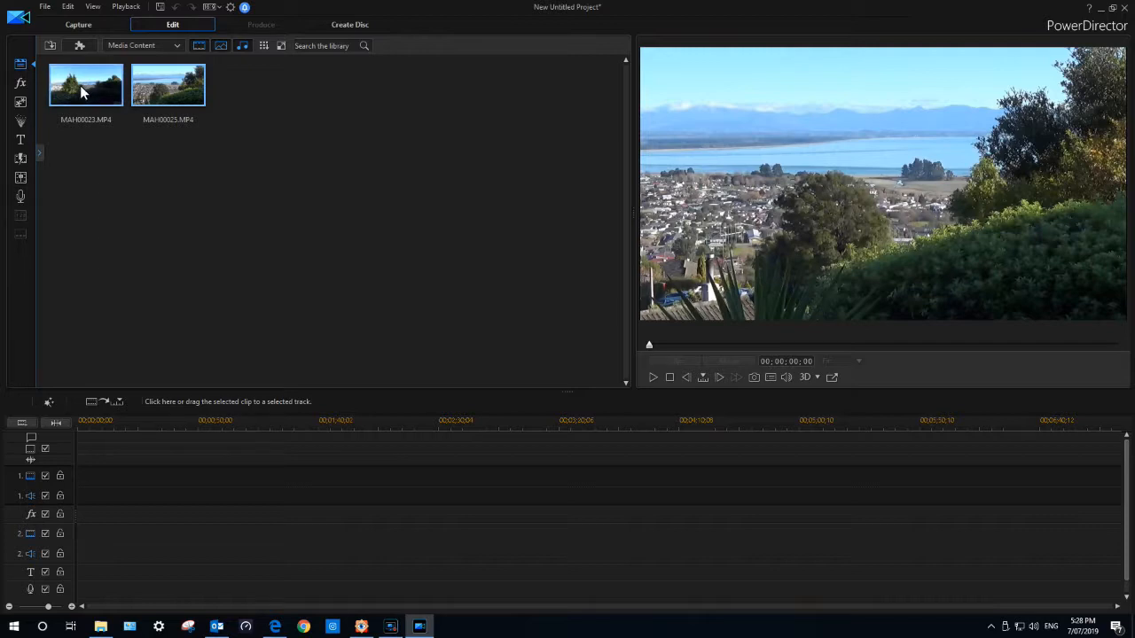
drag(85, 86, 124, 486)
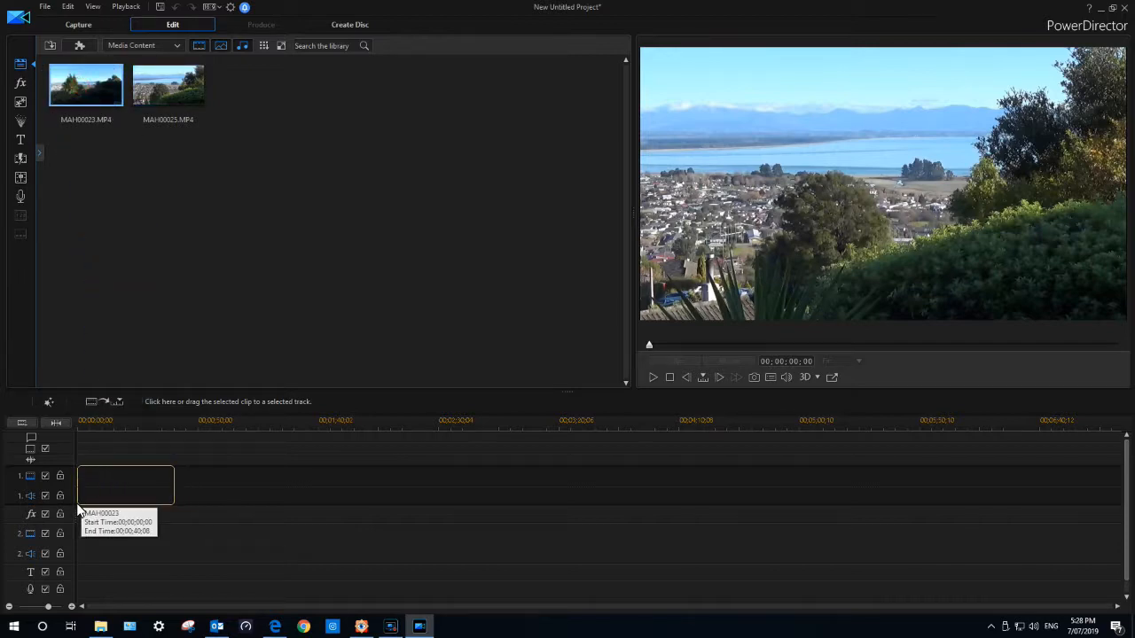
drag(166, 85, 124, 486)
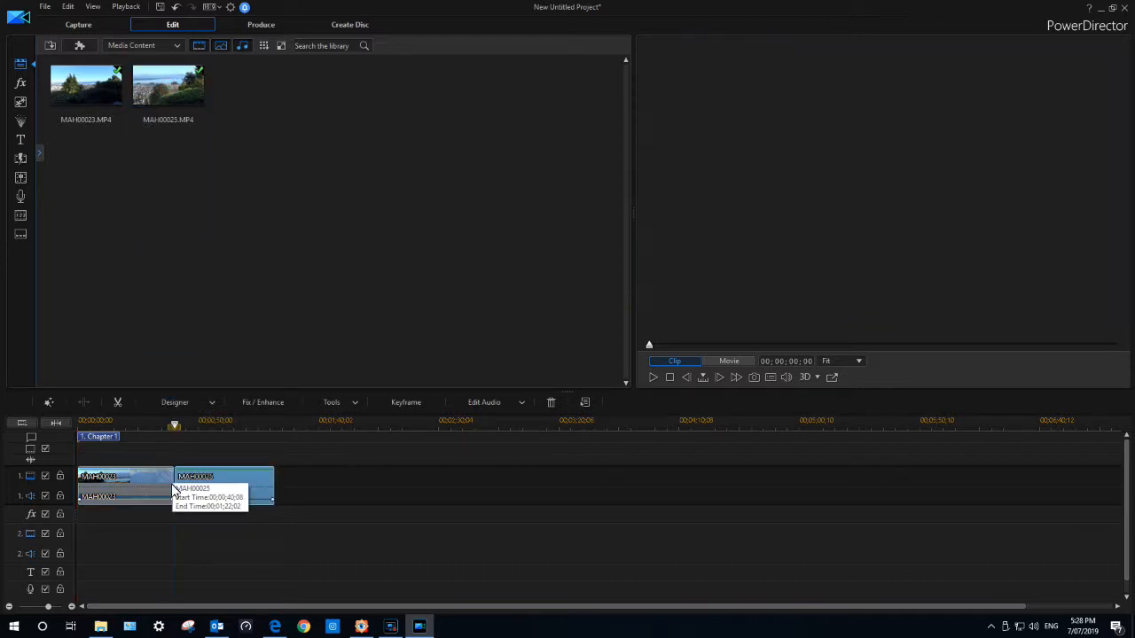
click(124, 478)
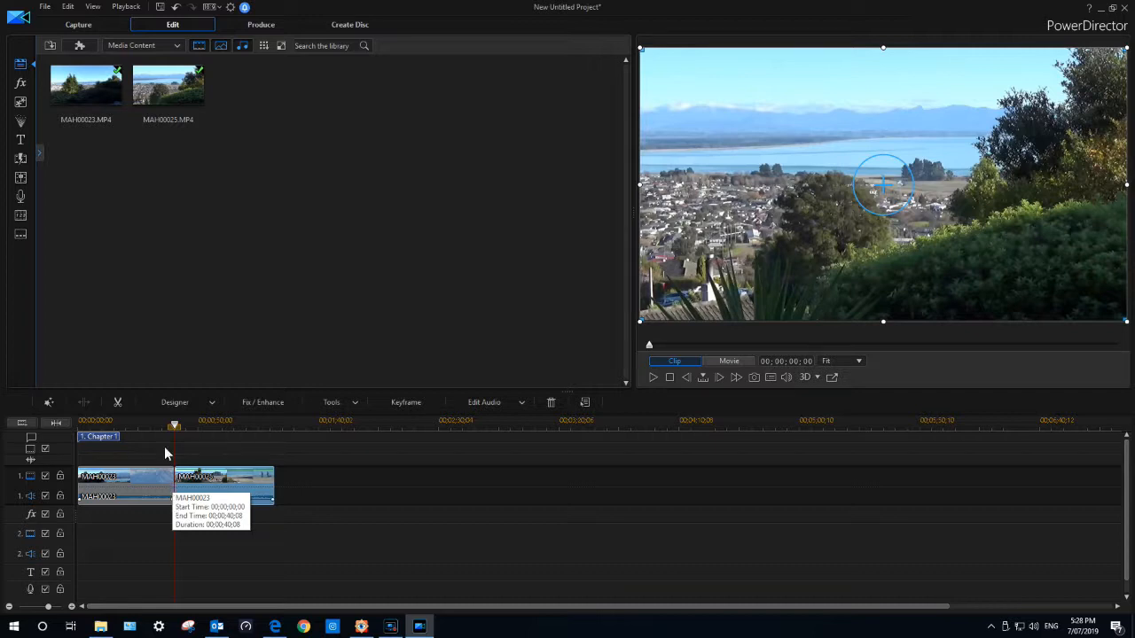
mouse_move(21, 138)
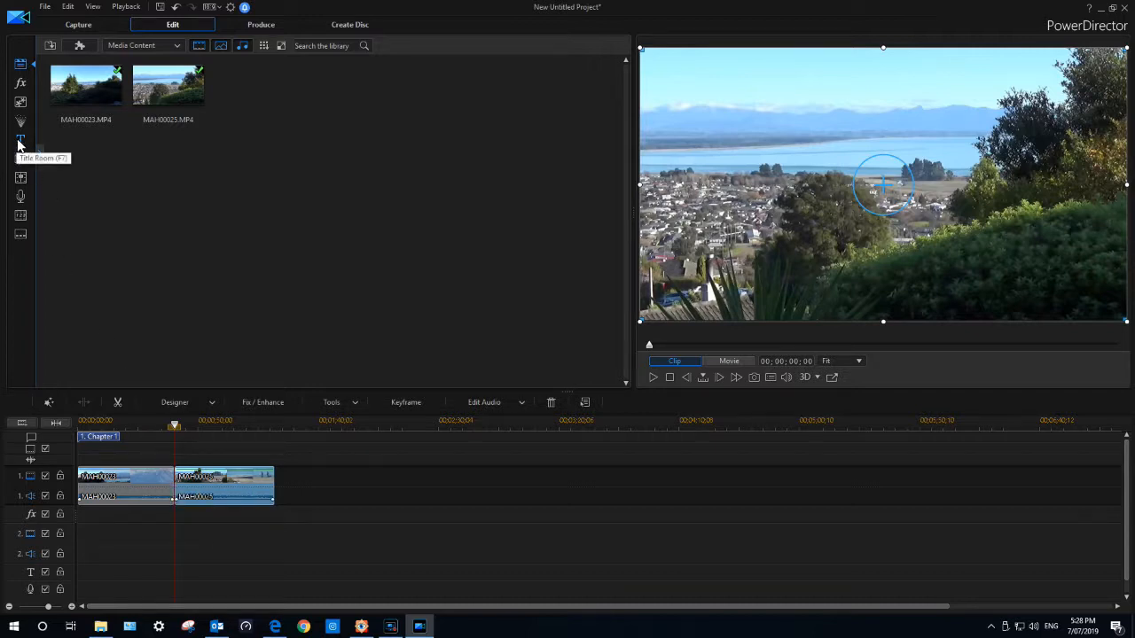
mouse_move(21, 157)
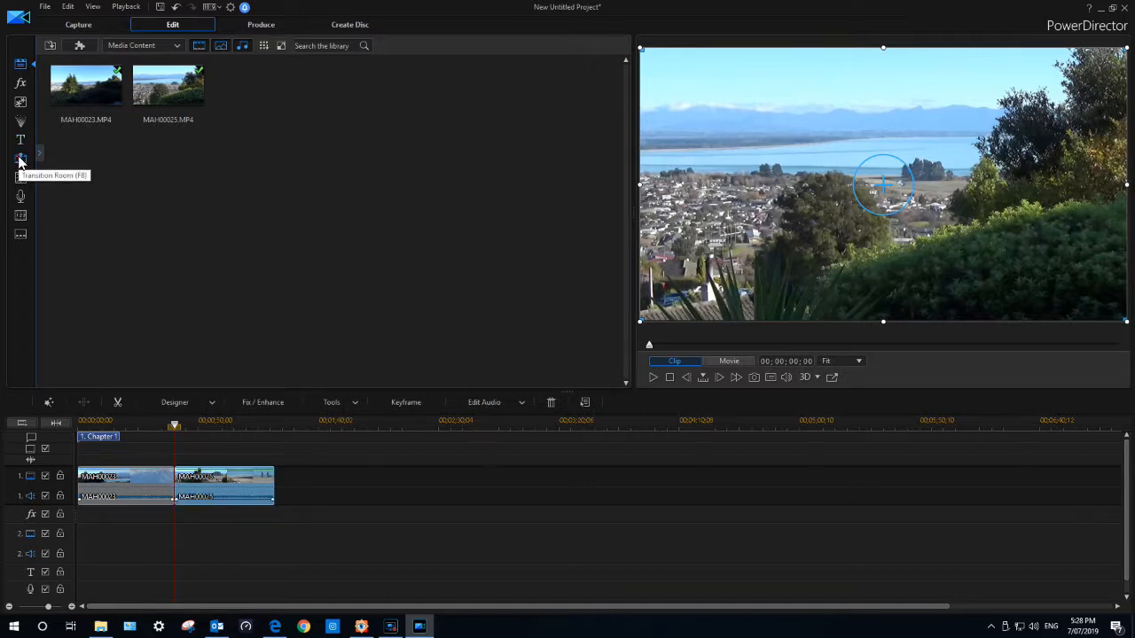
Show the Transition Room's General transitions beside the first selected timeline clip.
click(21, 158)
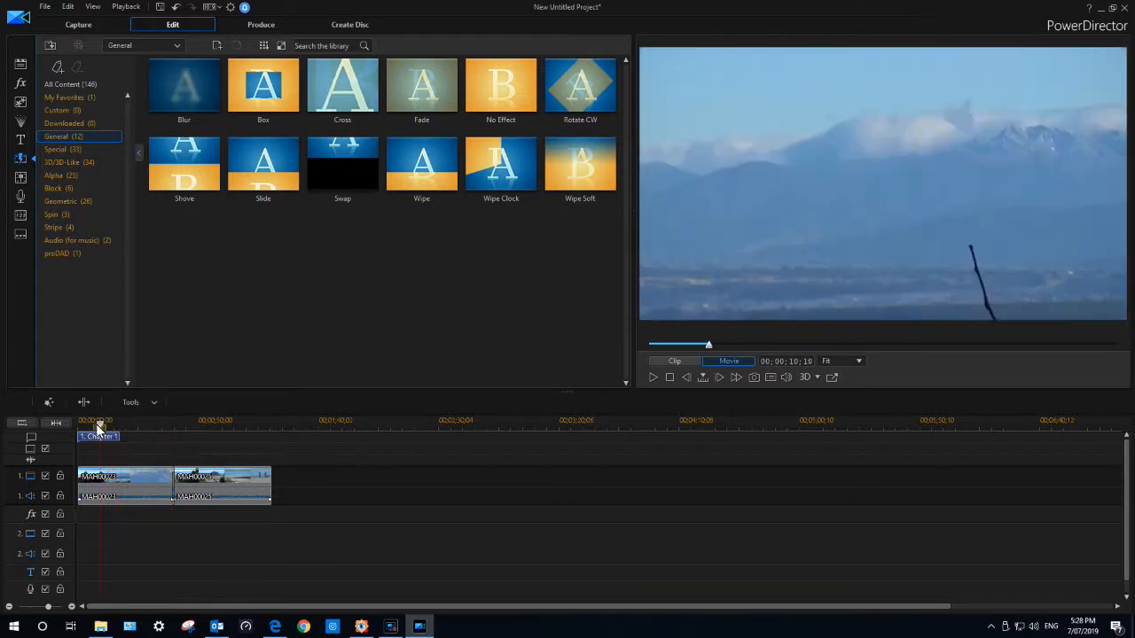
click(124, 479)
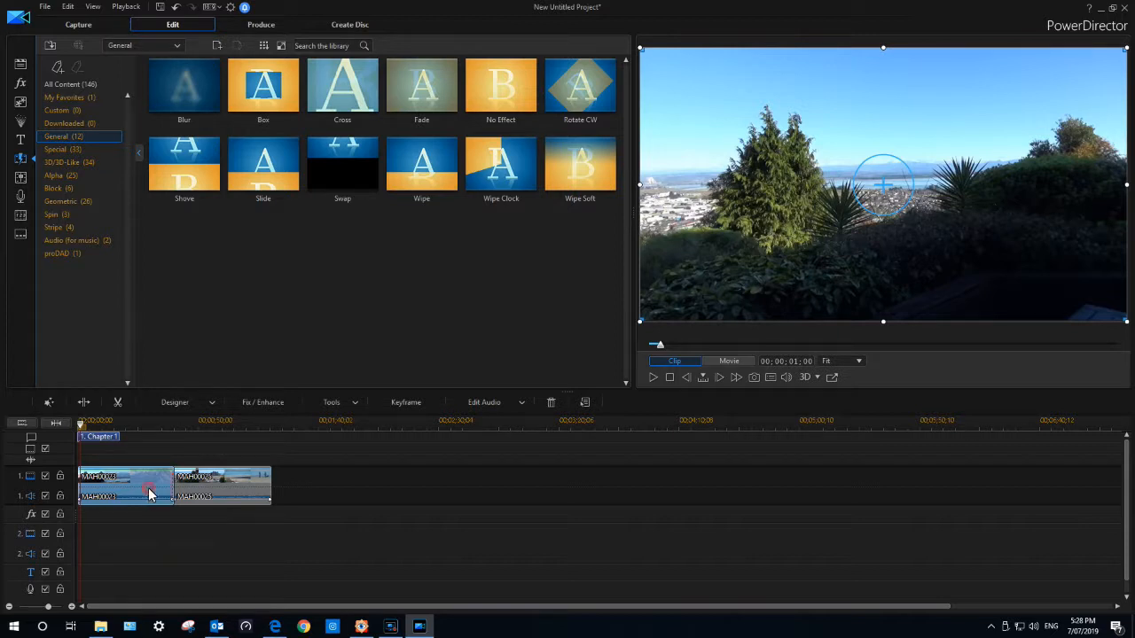
right_click(151, 492)
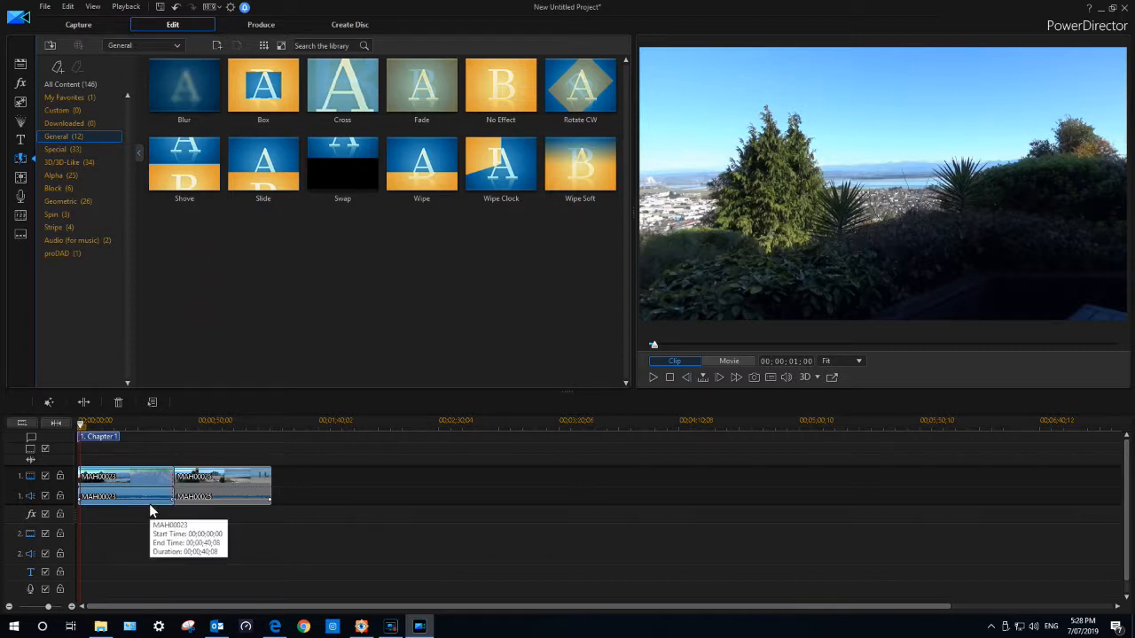
right_click(151, 510)
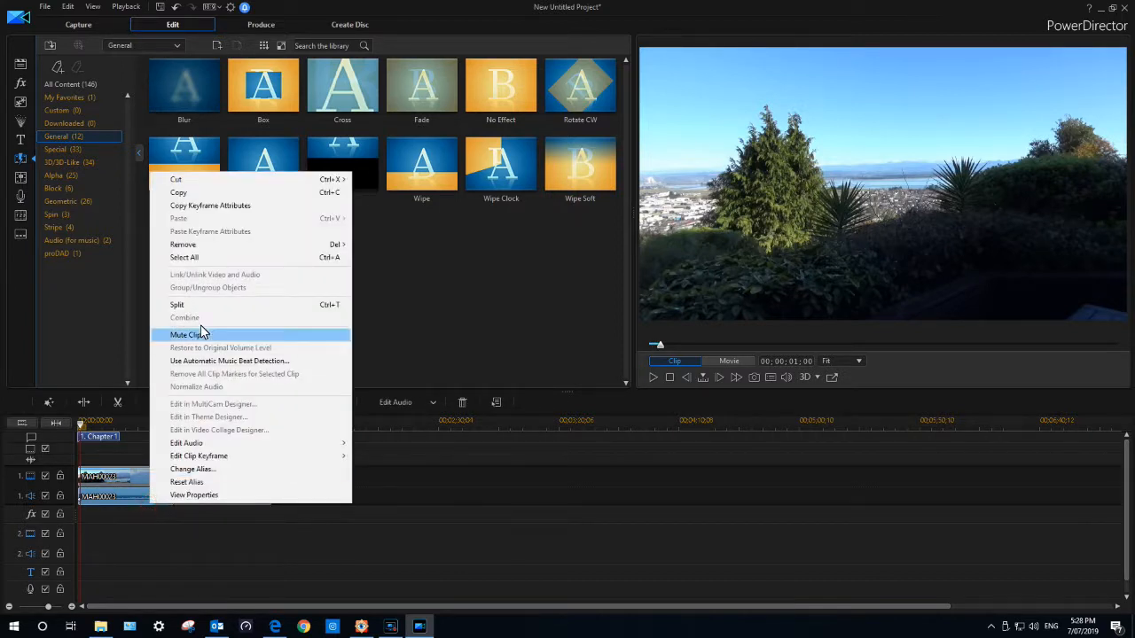
mouse_move(182, 244)
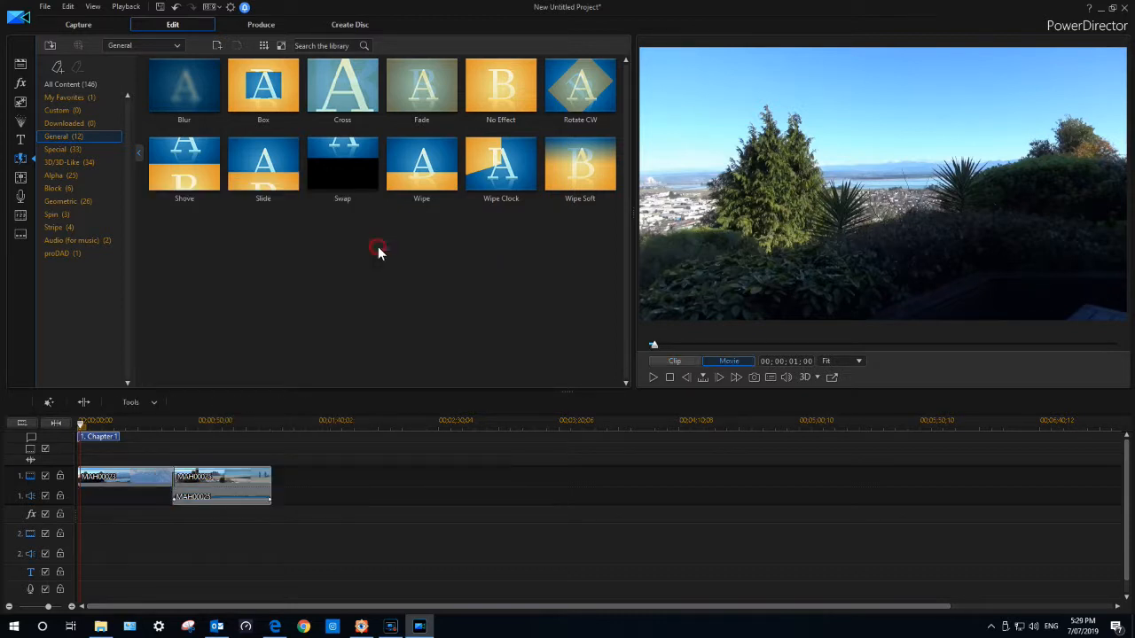
right_click(221, 496)
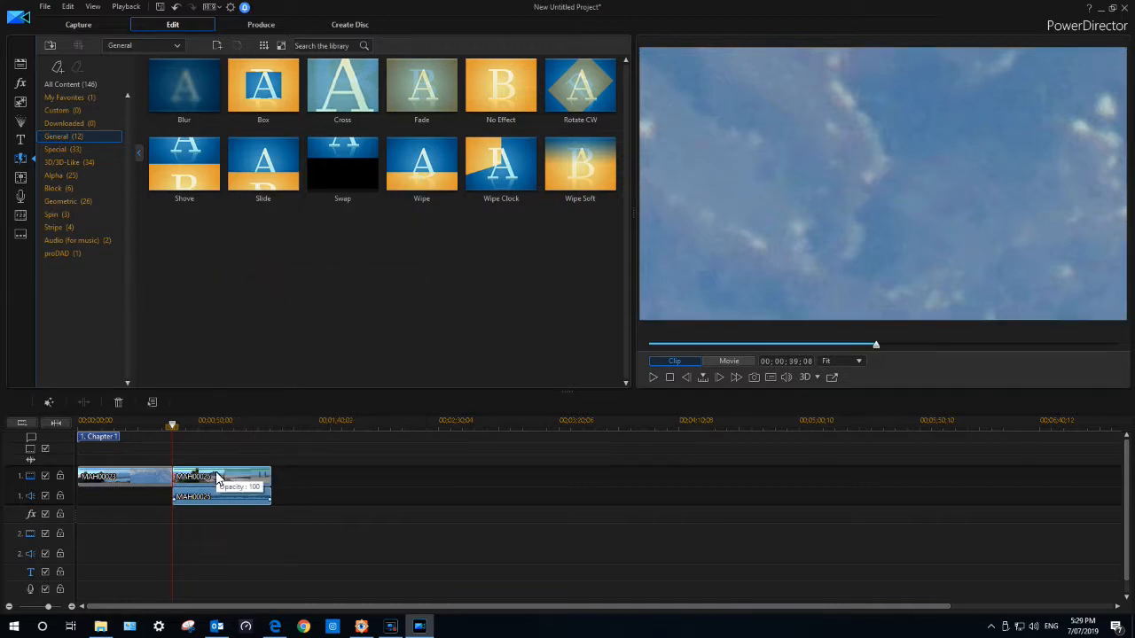
click(220, 475)
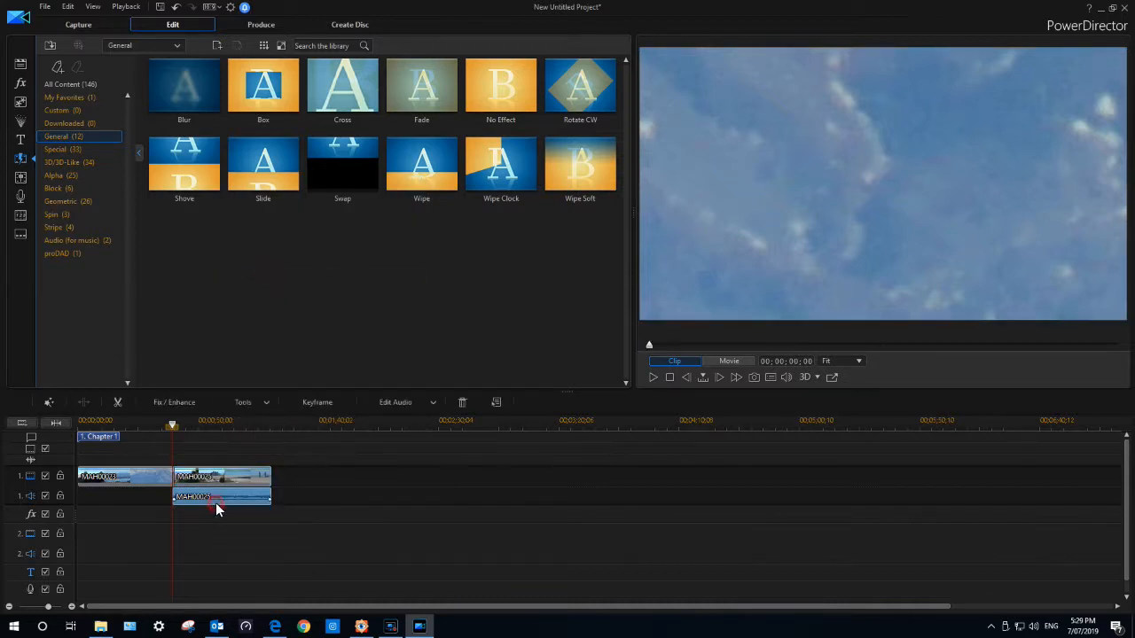
right_click(216, 505)
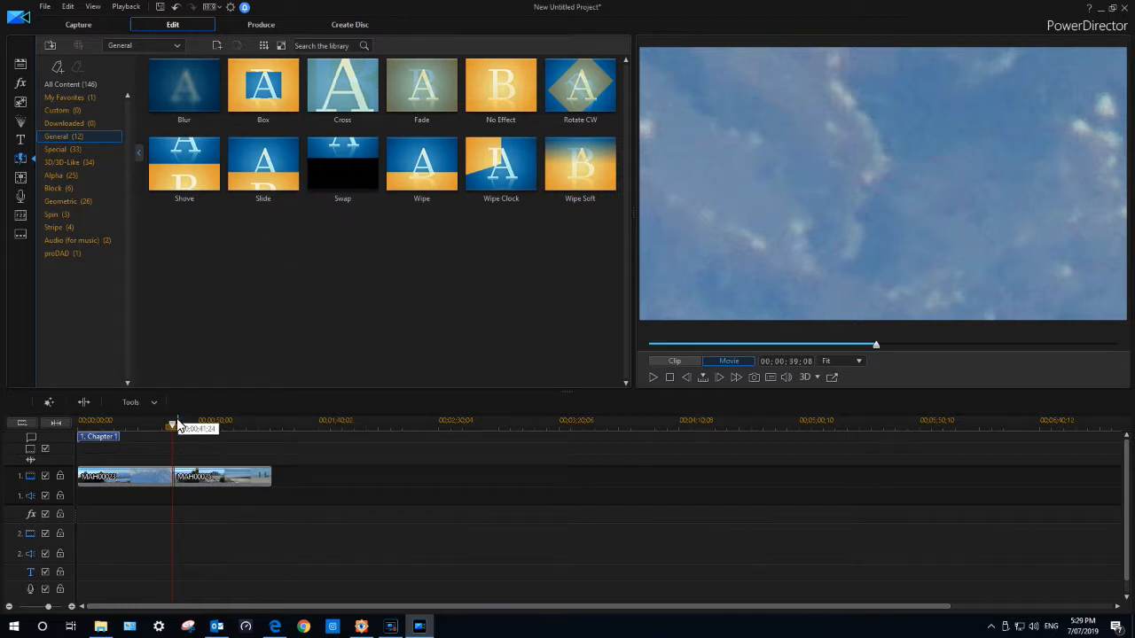
drag(174, 425, 131, 426)
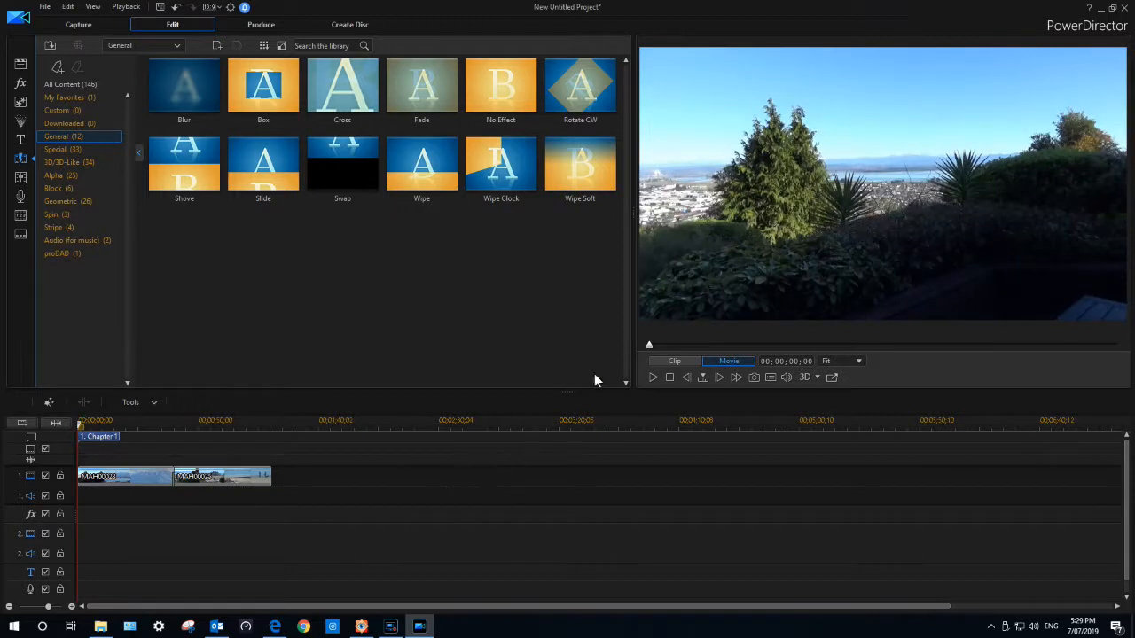
mouse_move(915, 113)
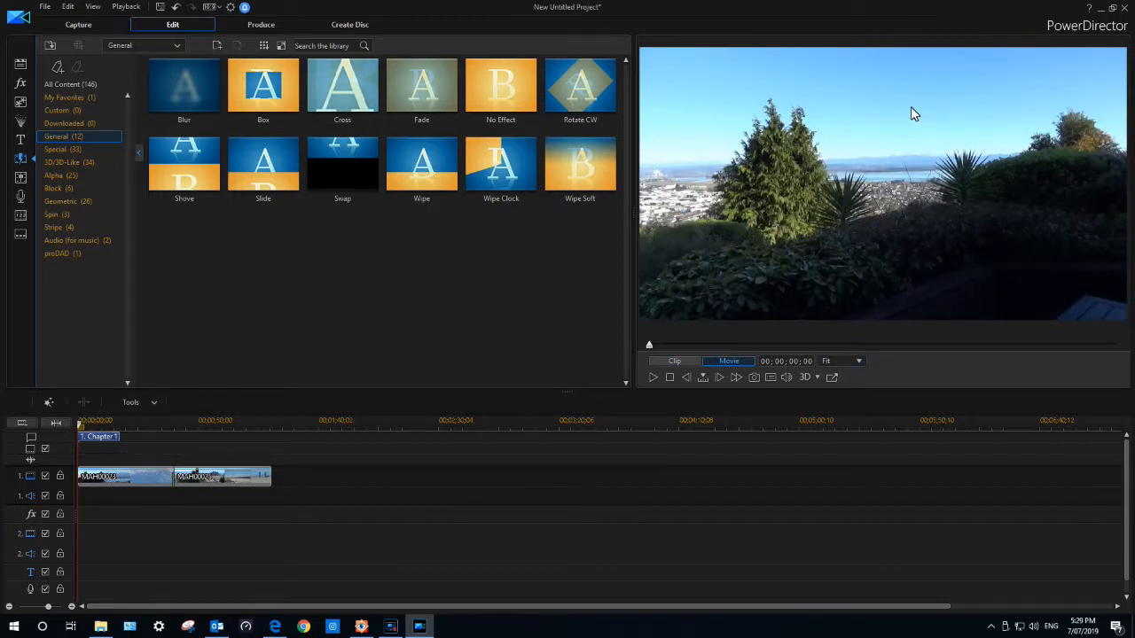
mouse_move(698, 96)
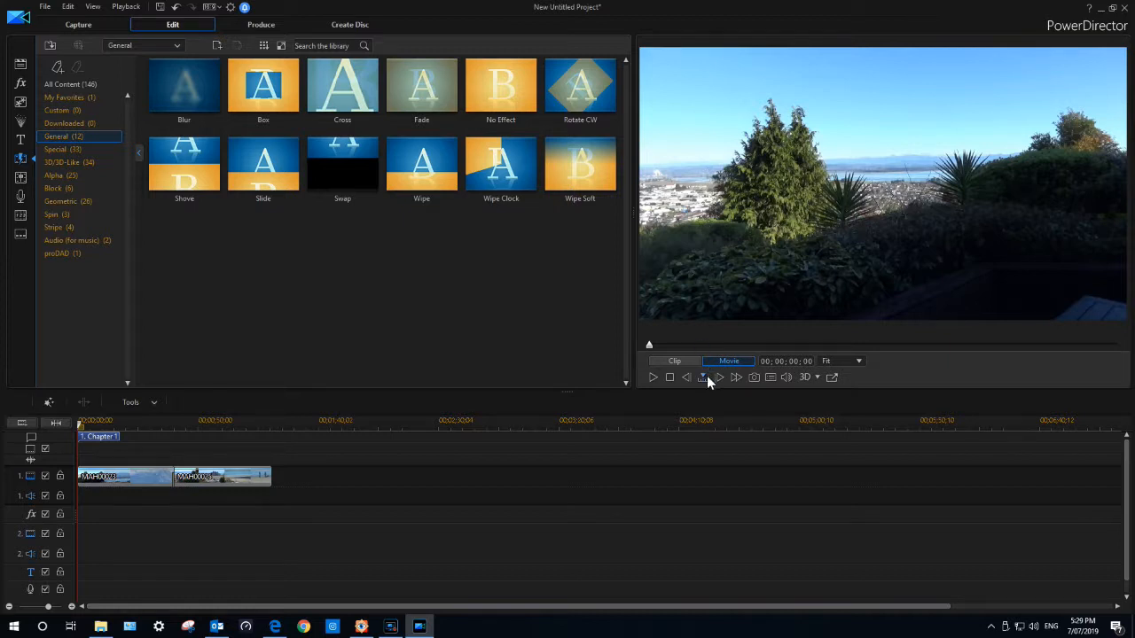
Undock the preview, play the joined clips at full screen, then leave full screen.
click(829, 375)
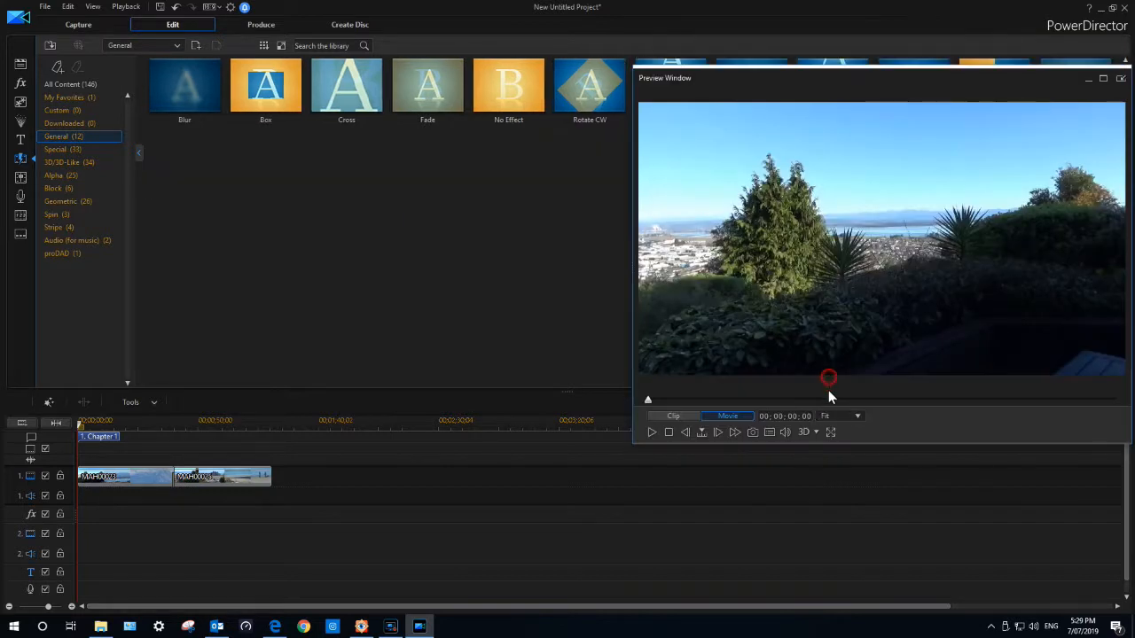
mouse_move(830, 433)
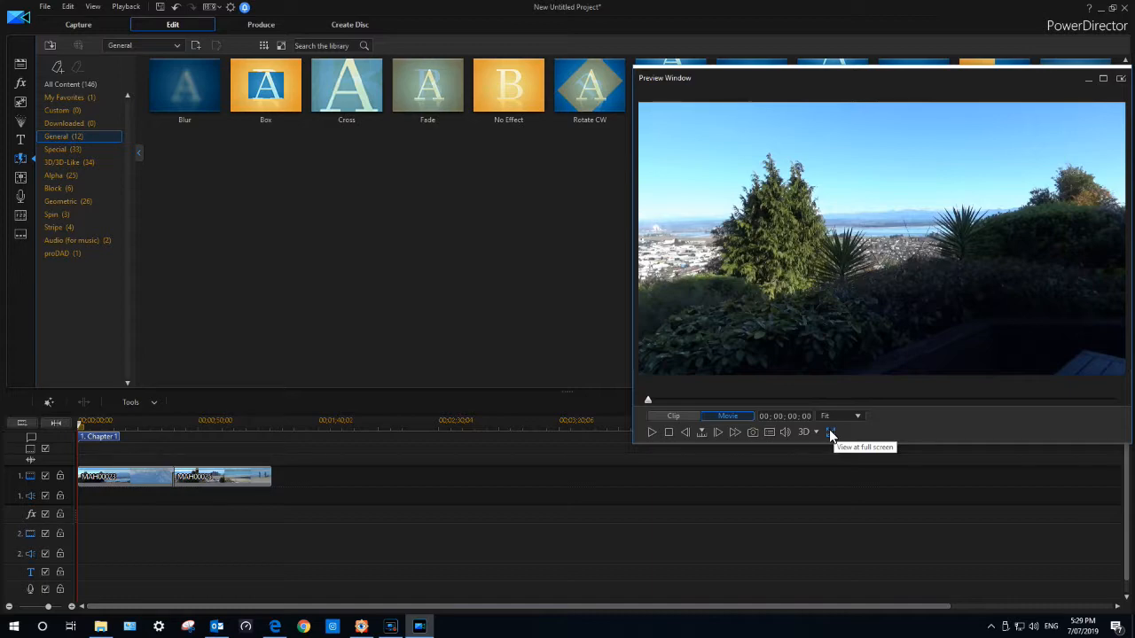
click(829, 433)
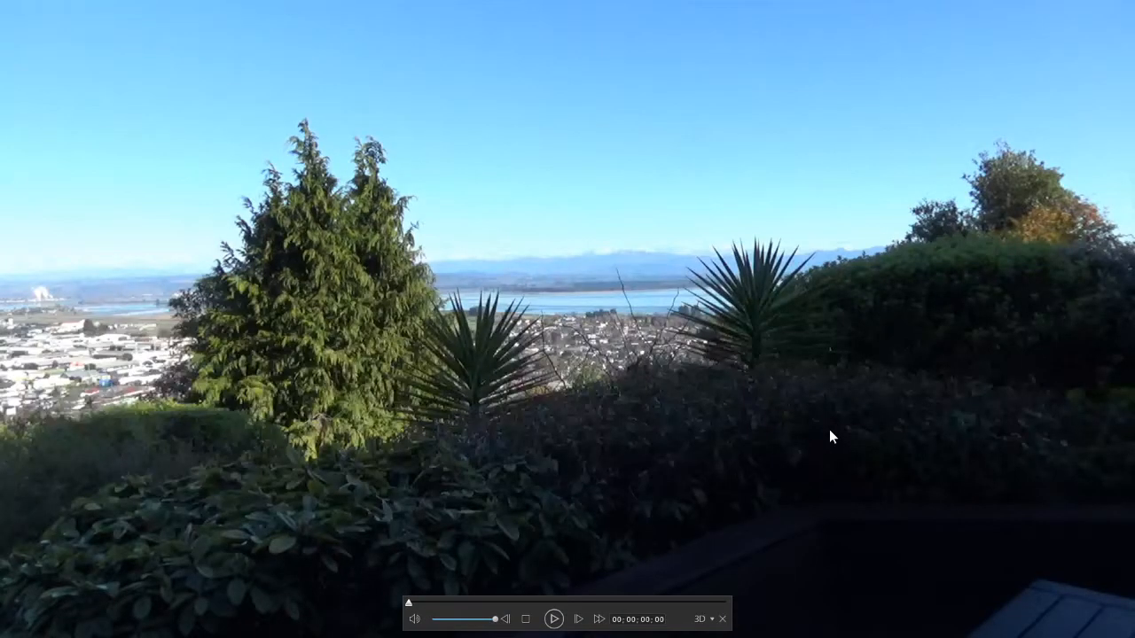
mouse_move(575, 624)
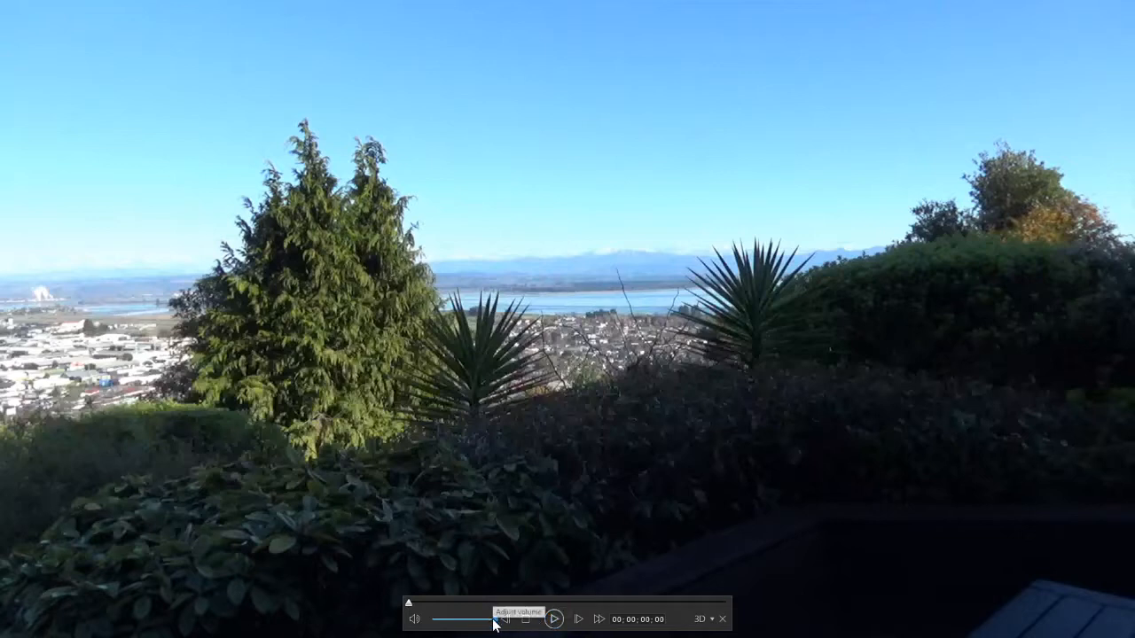
click(553, 619)
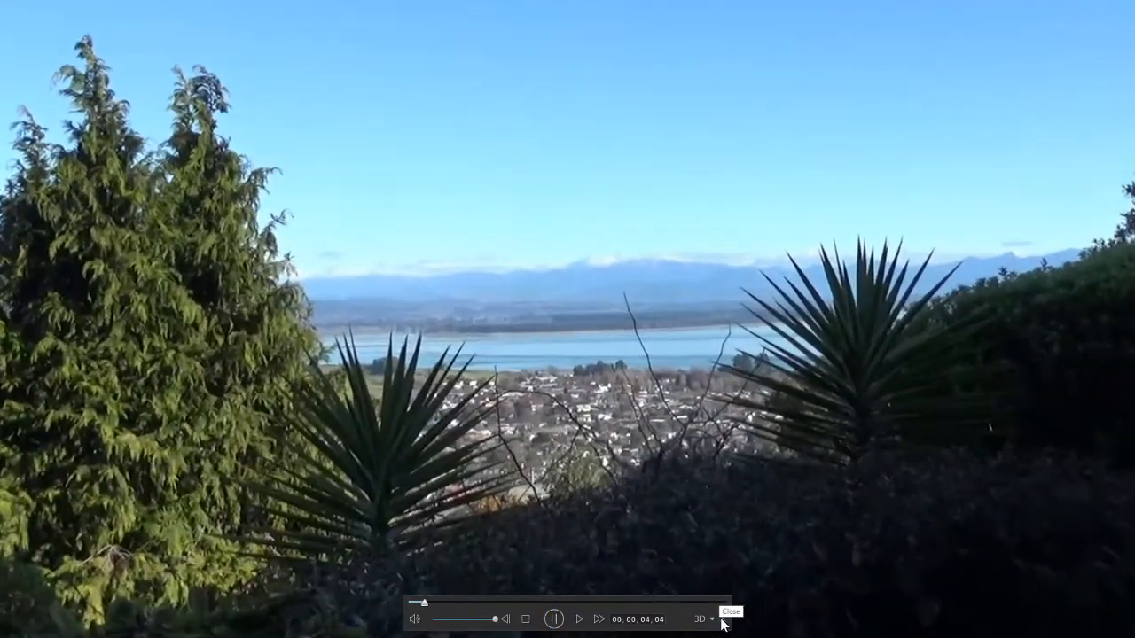
click(730, 612)
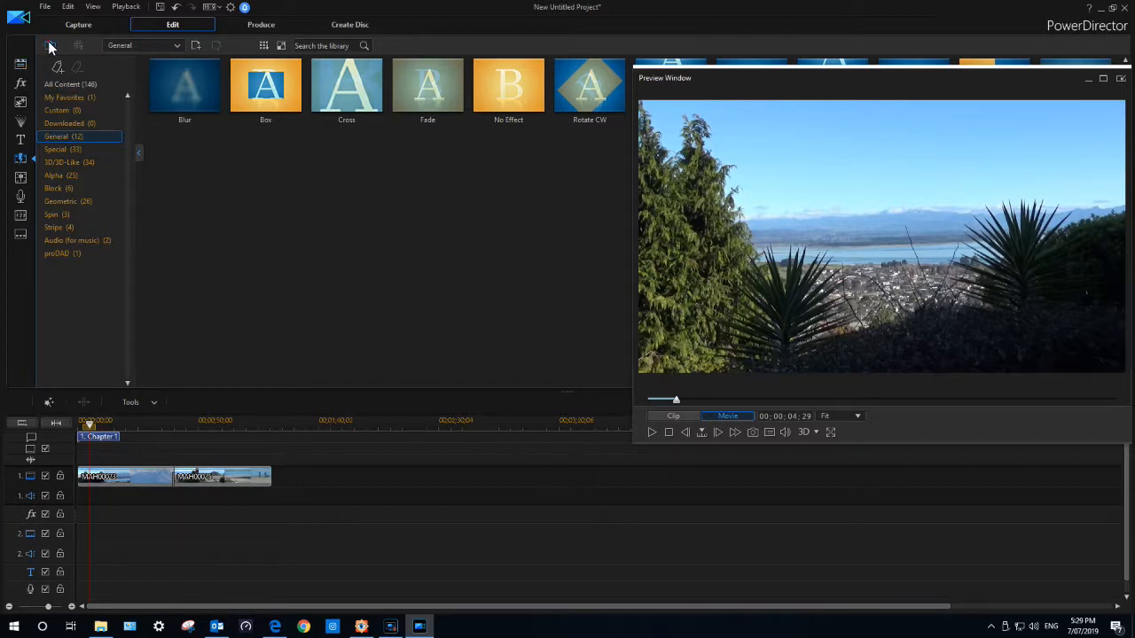
Bring the media library with both camera clips back up.
click(50, 46)
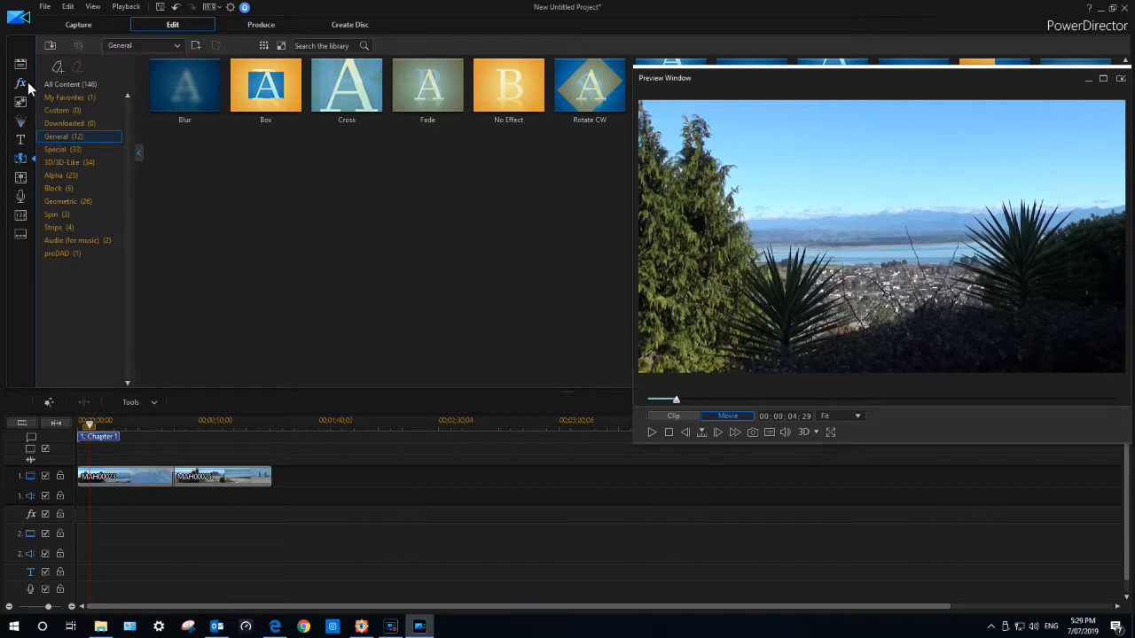
click(22, 64)
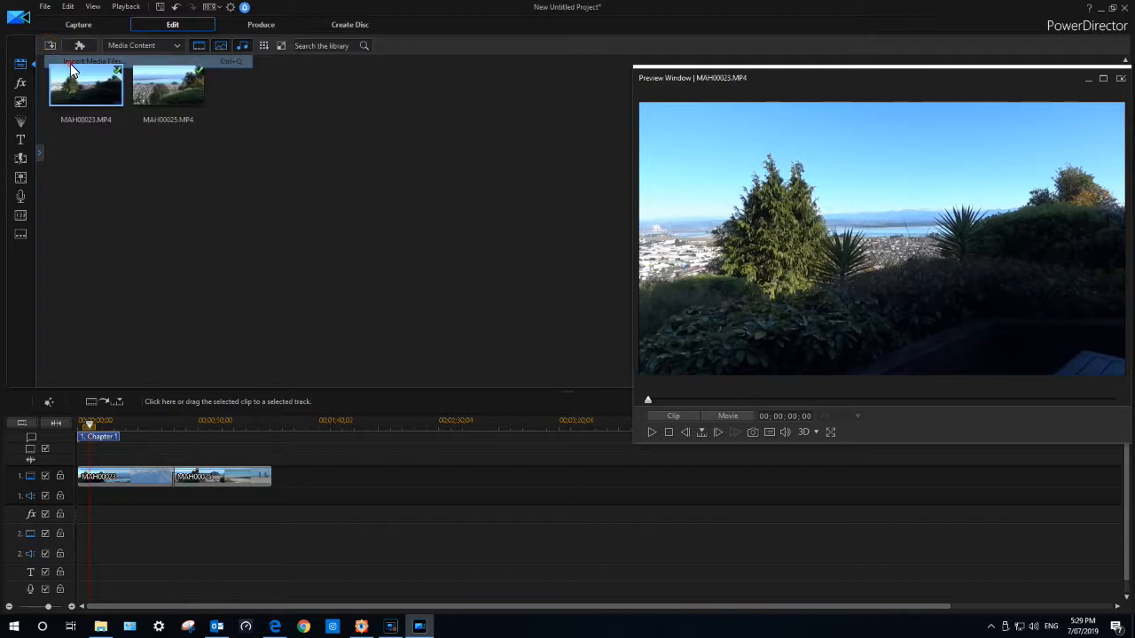
Import the Happy Life mp3 from Desktop > How to video > Royalty free music.
click(89, 60)
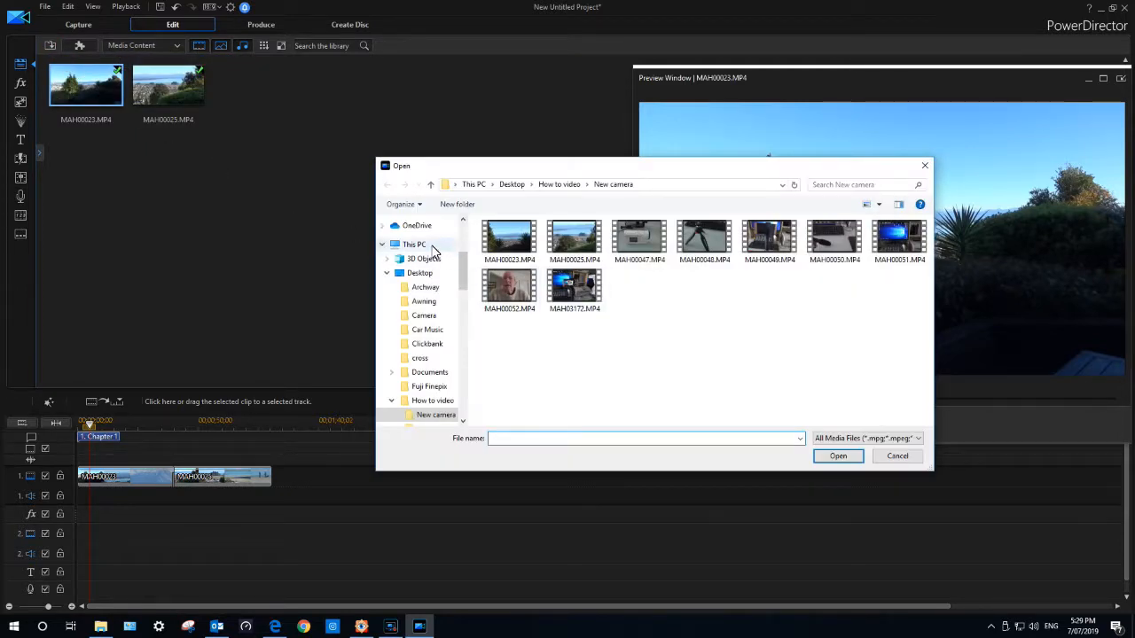
click(559, 184)
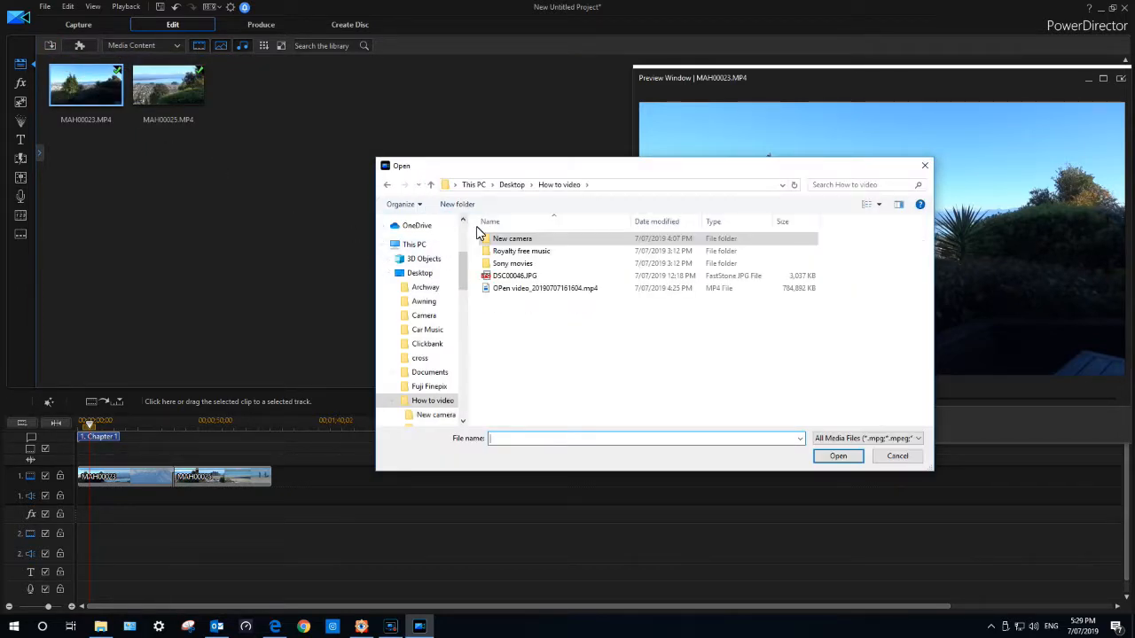
double_click(521, 251)
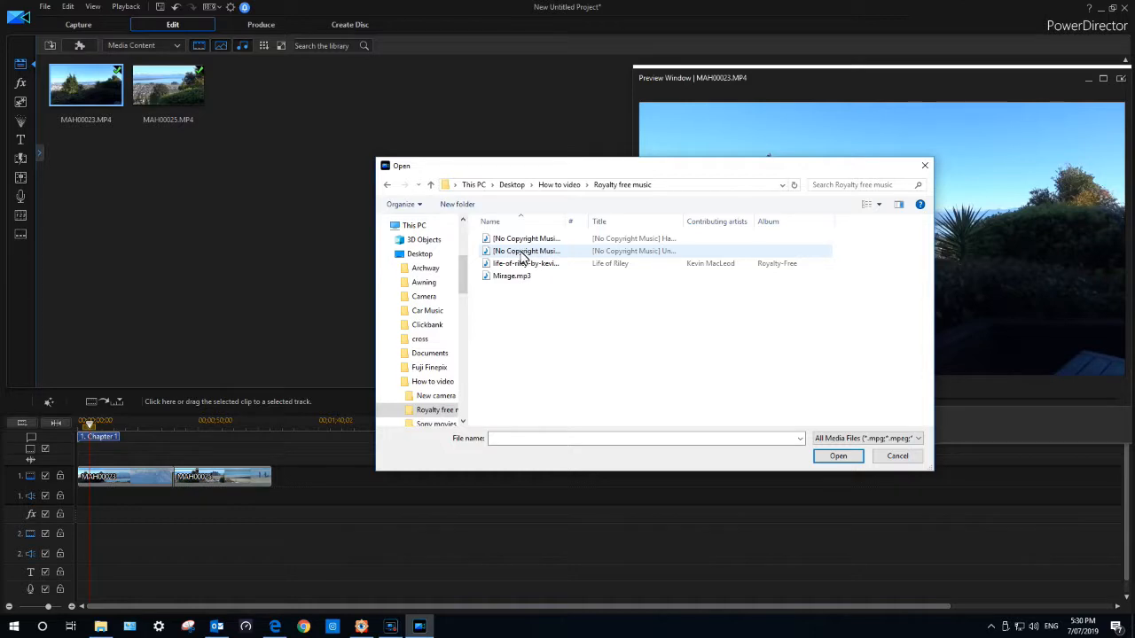
mouse_move(523, 252)
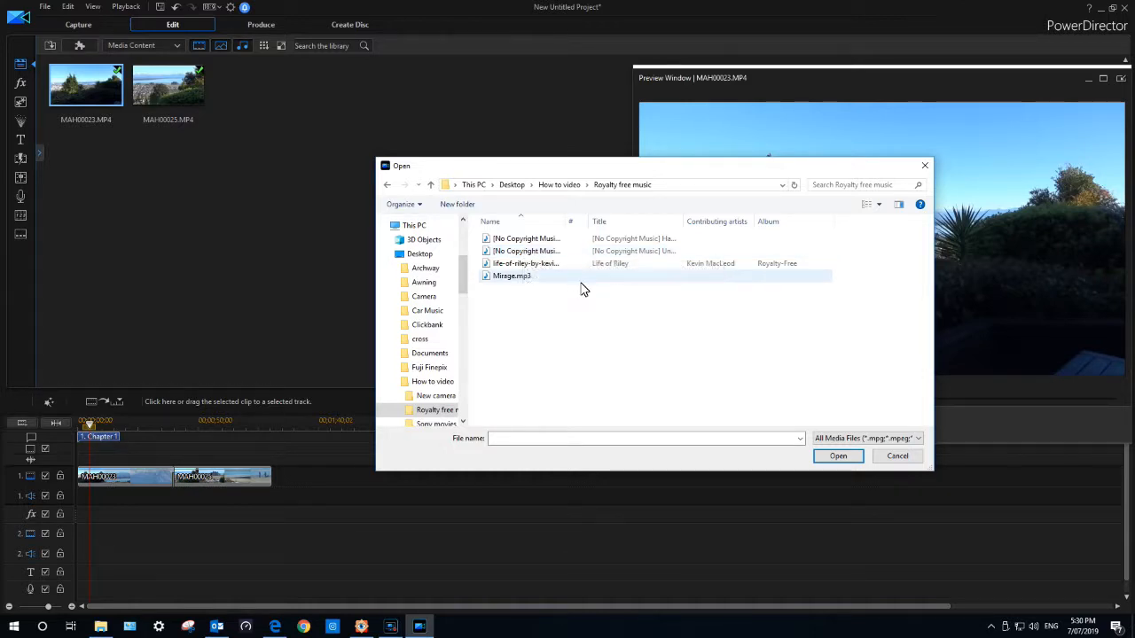
click(526, 251)
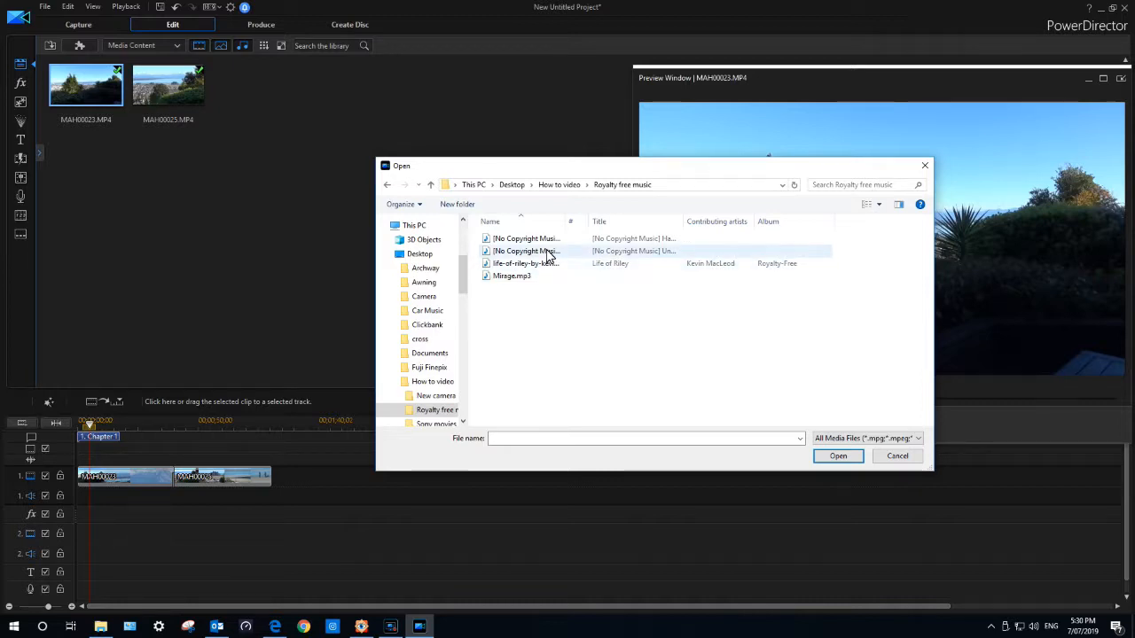
click(546, 237)
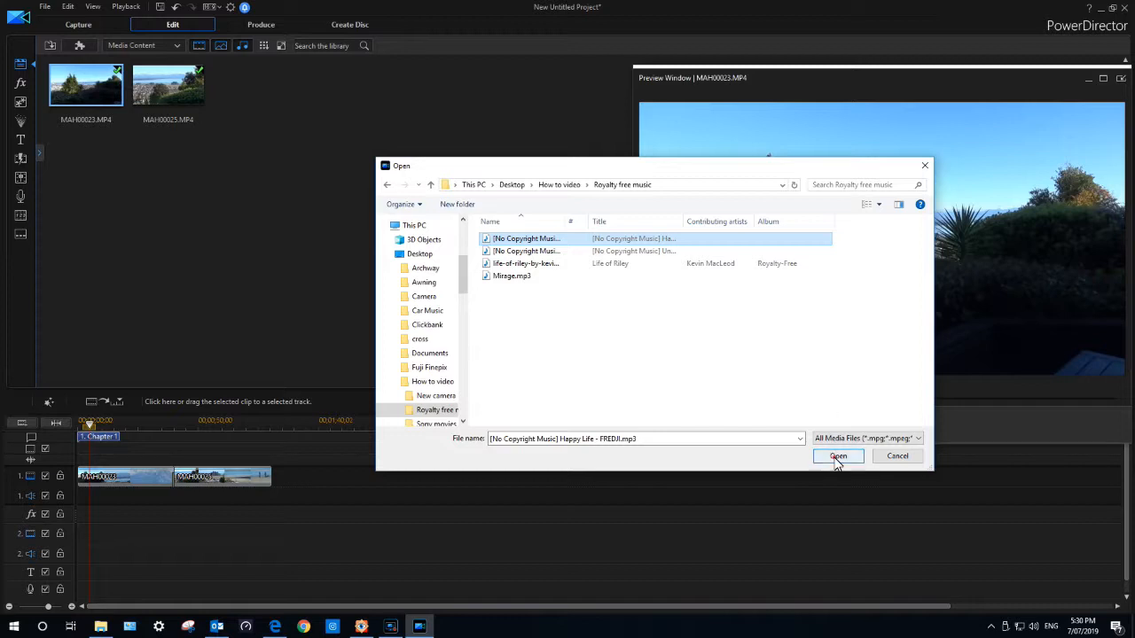
click(837, 456)
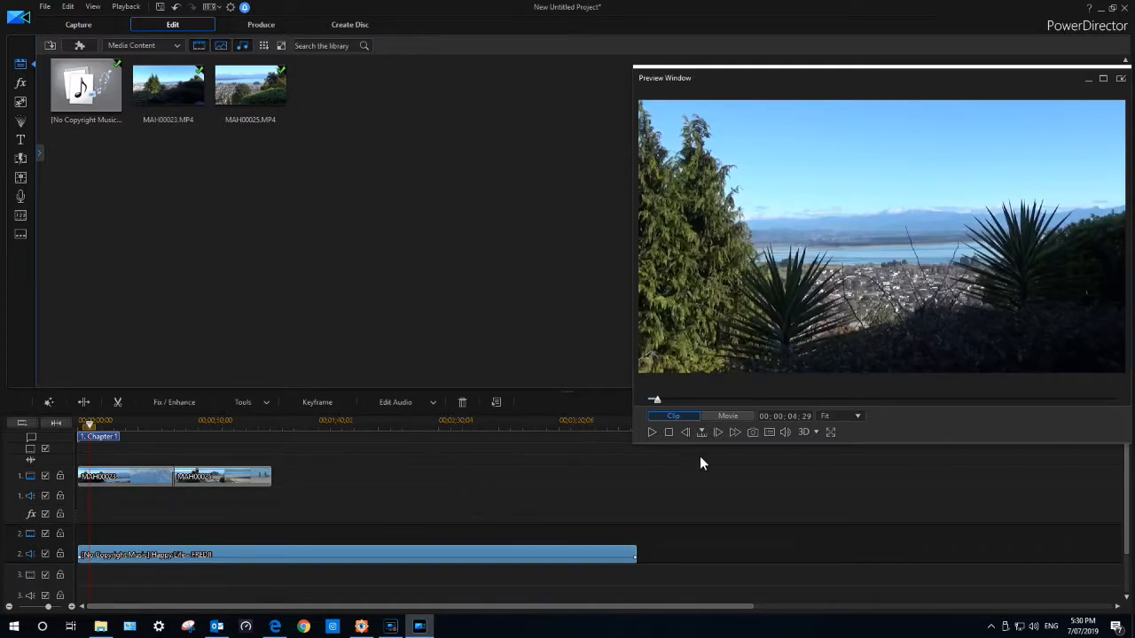
mouse_move(830, 433)
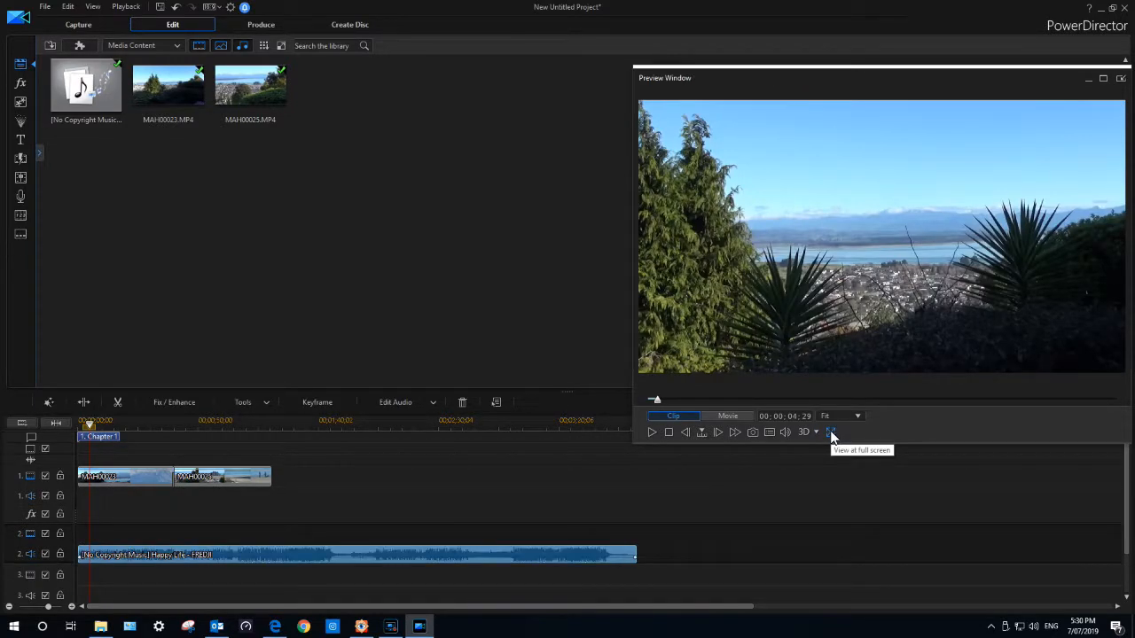
click(727, 414)
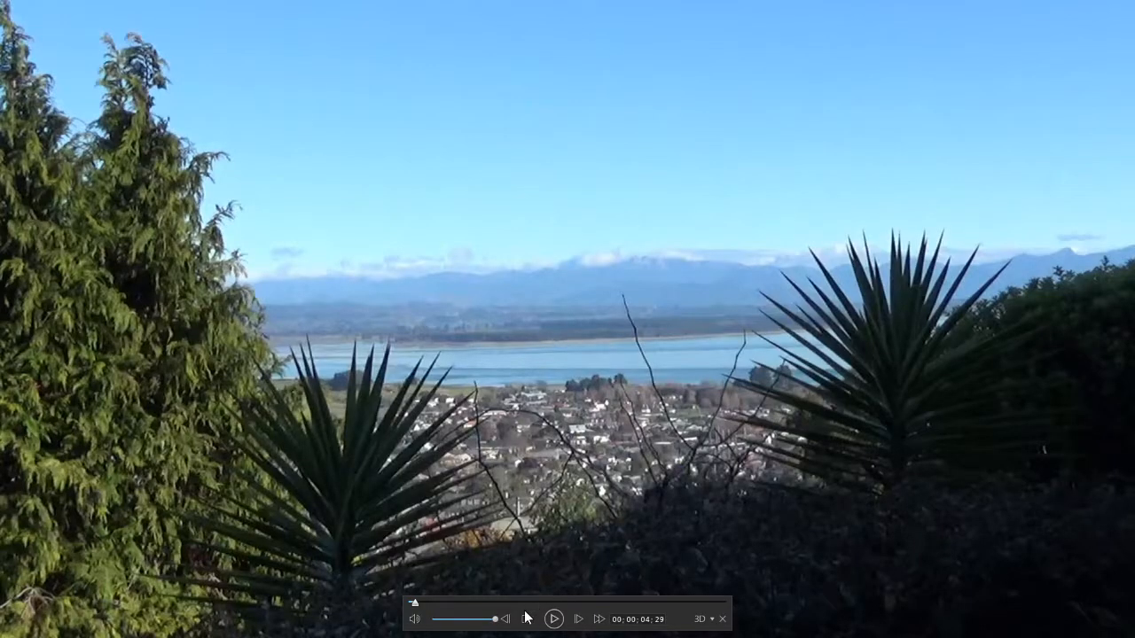
click(553, 619)
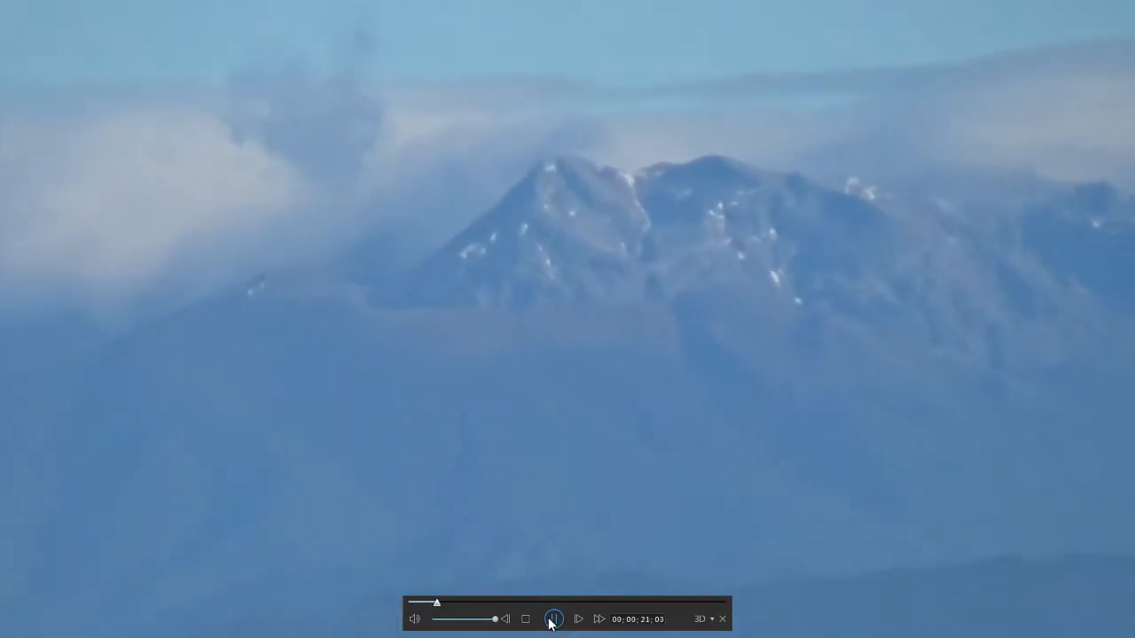
click(553, 618)
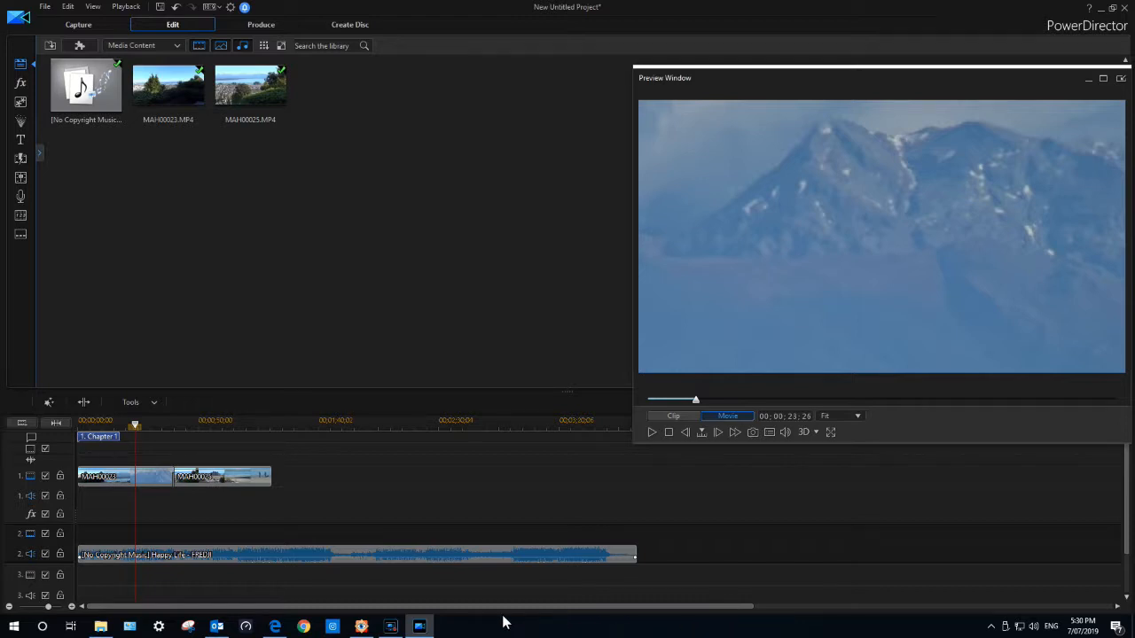
mouse_move(255, 582)
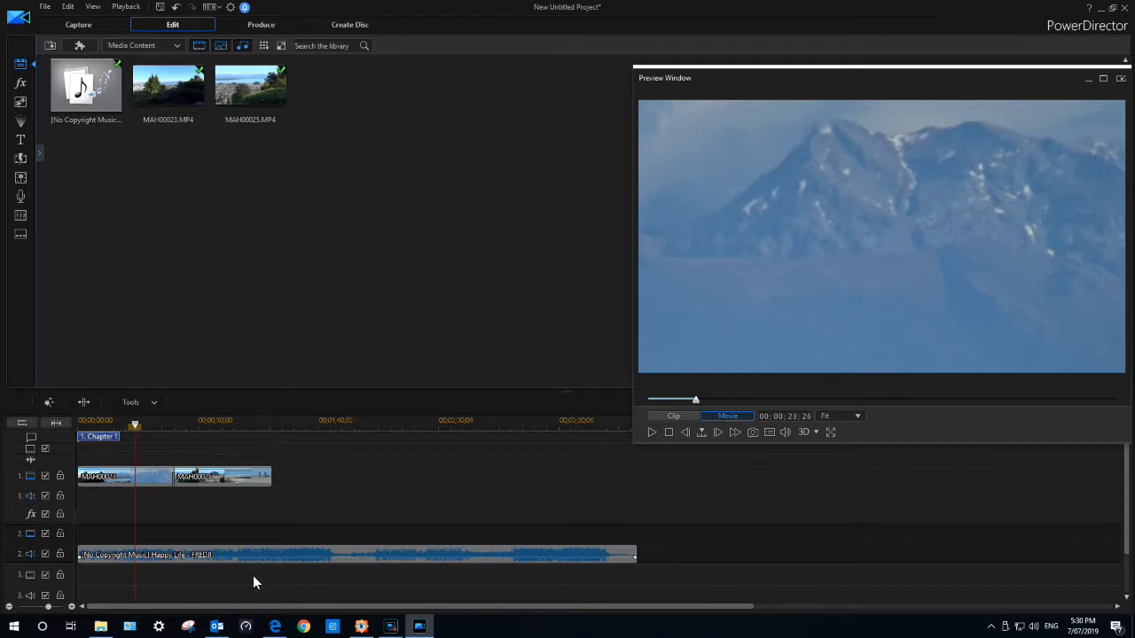
mouse_move(684, 503)
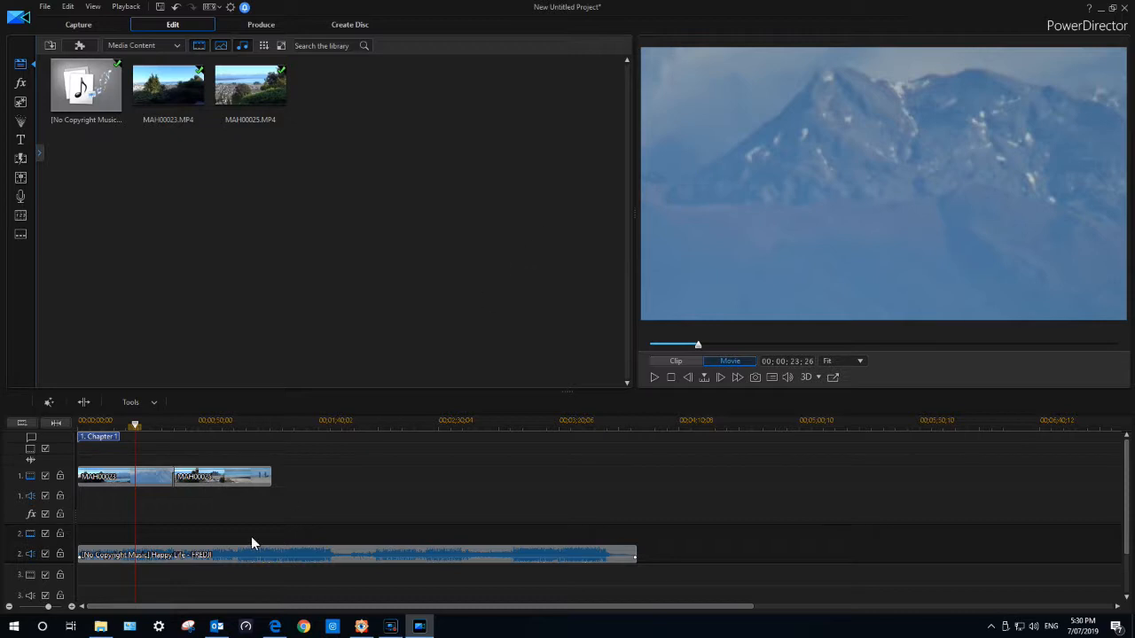
mouse_move(645, 470)
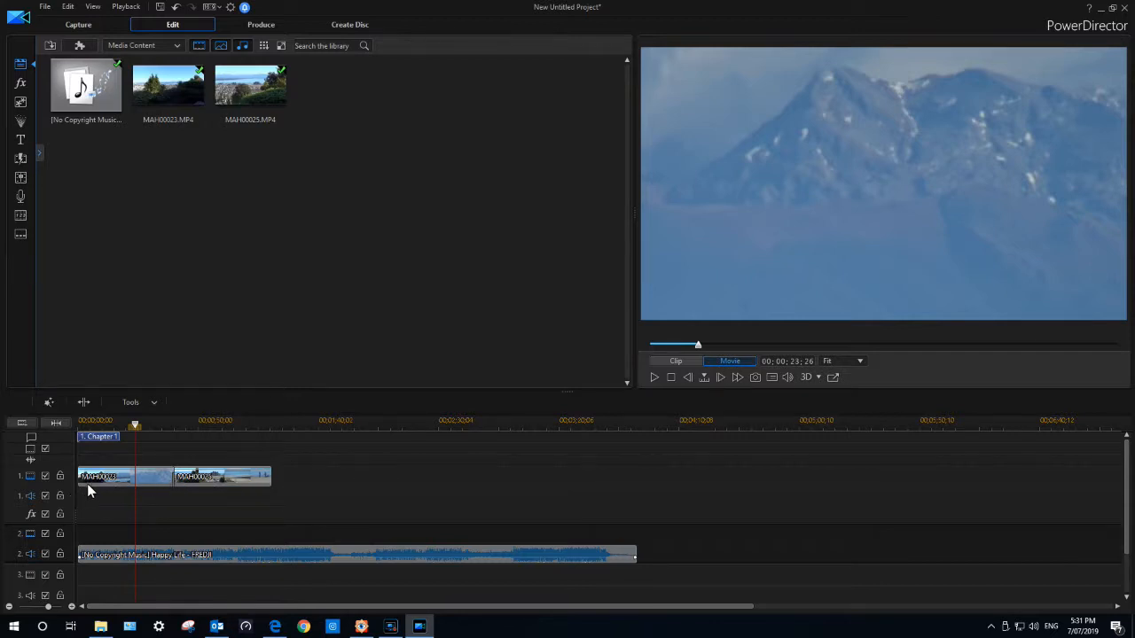
Stop the preview so the playhead returns to the start of the movie.
click(78, 25)
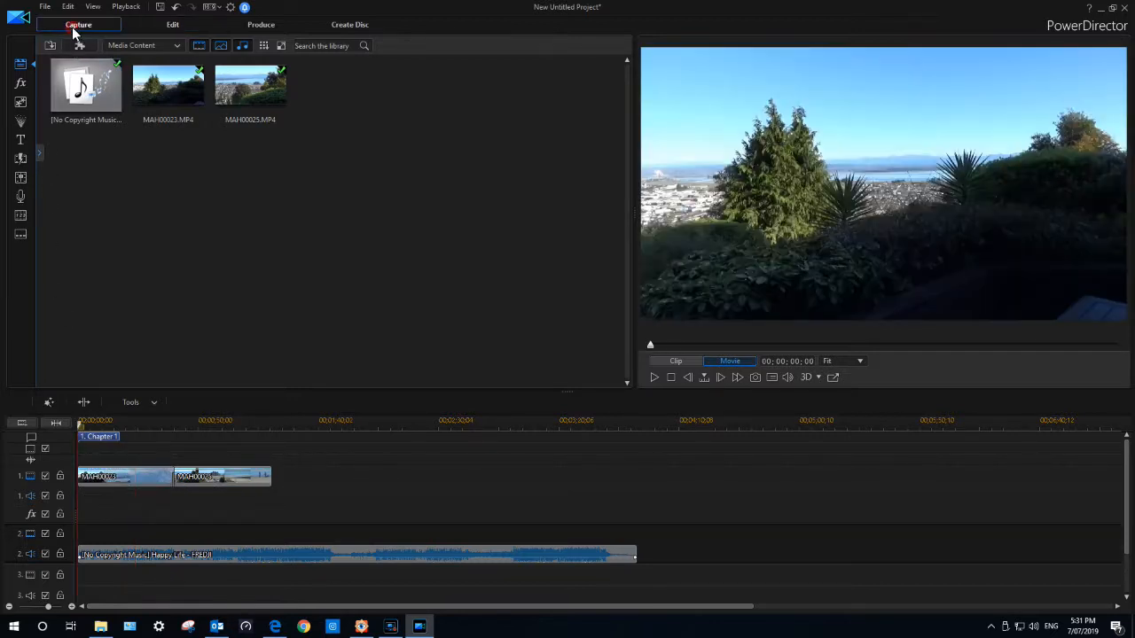
Switch to the Capture module and choose microphone-only audio capture.
click(78, 25)
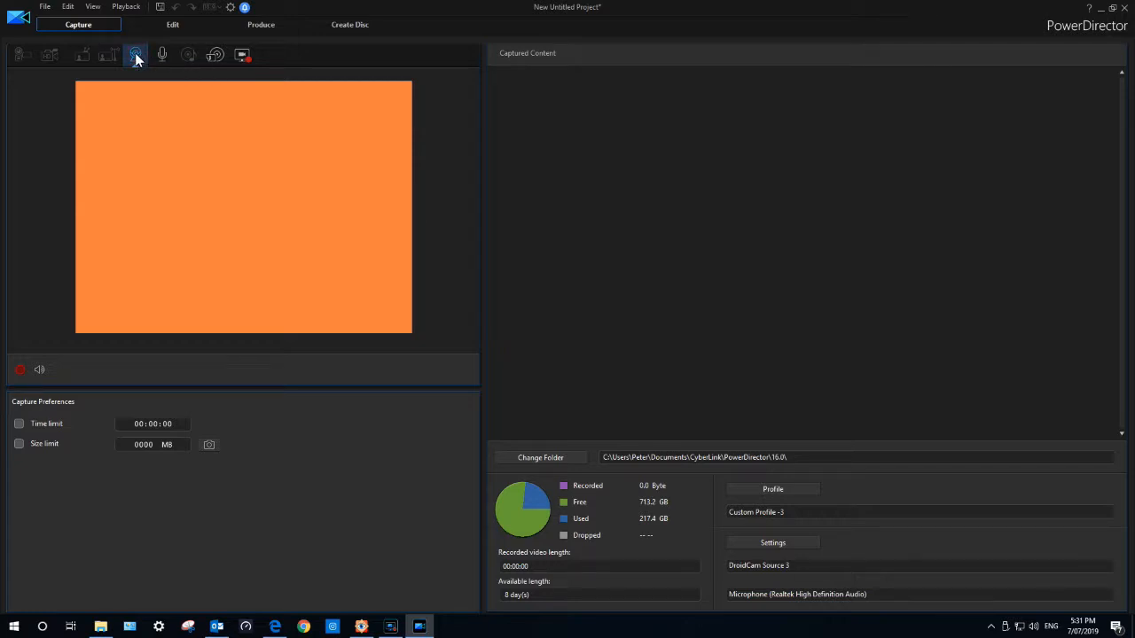
click(163, 55)
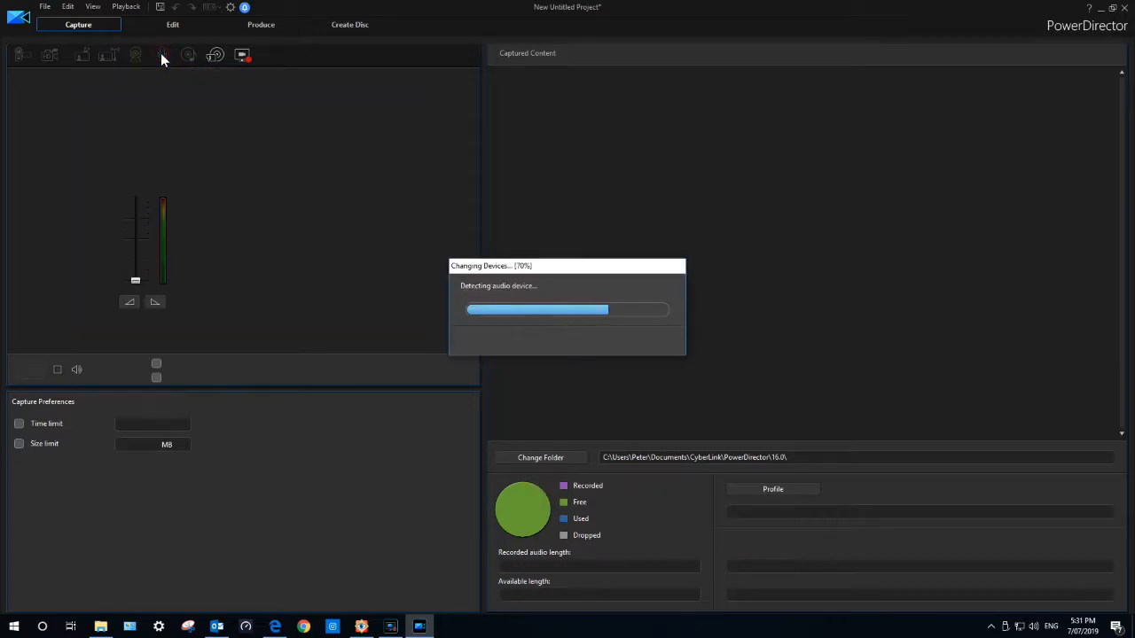
click(163, 55)
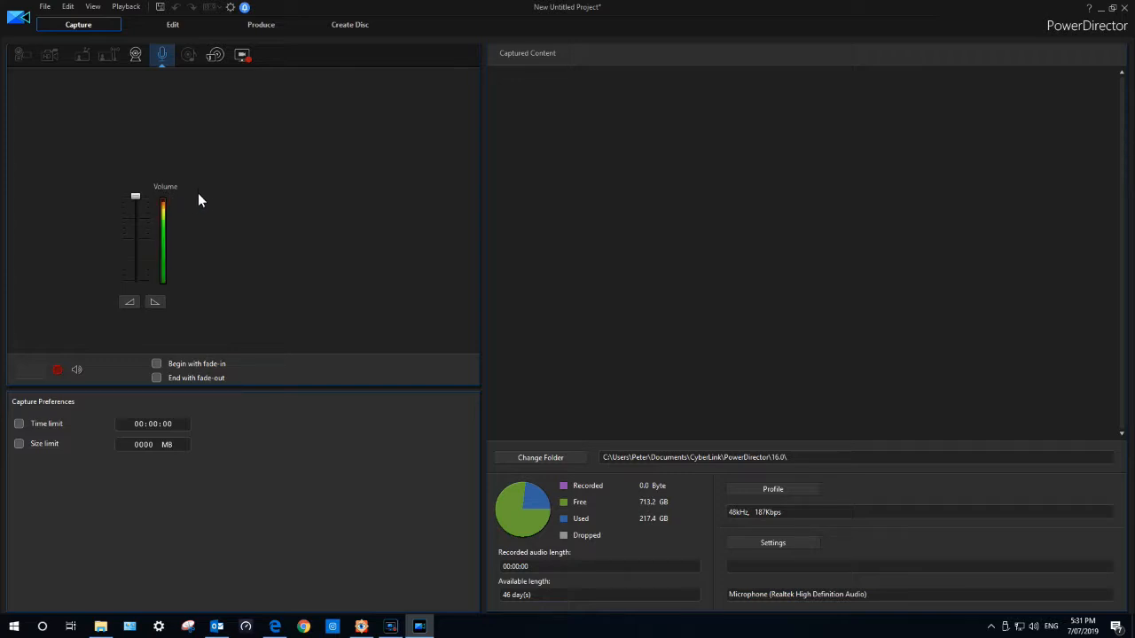
mouse_move(139, 319)
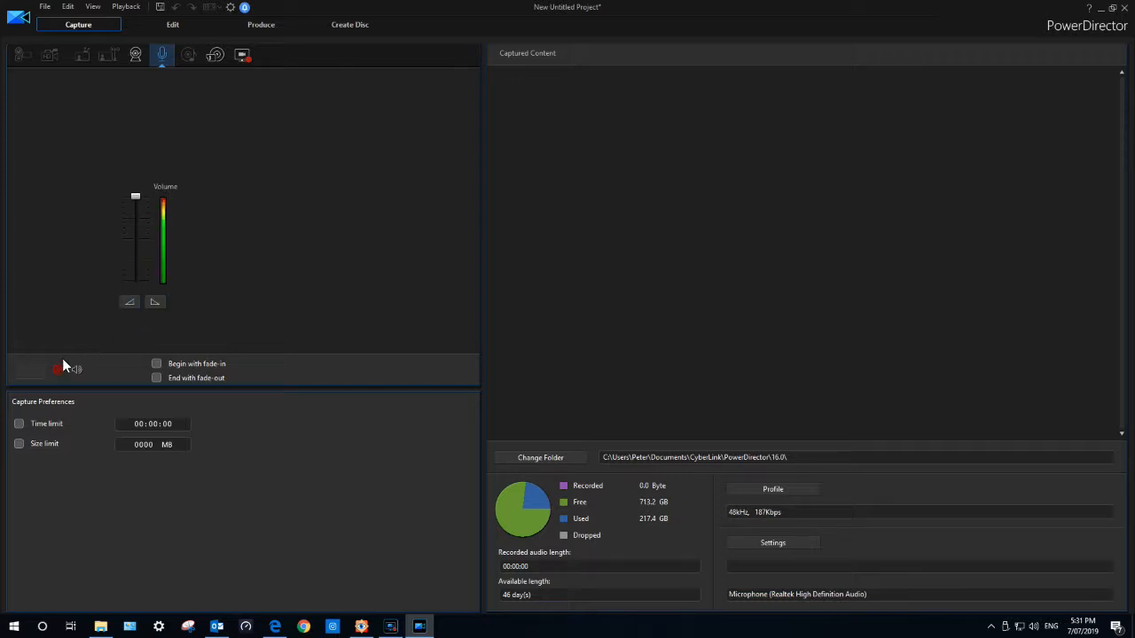
mouse_move(58, 370)
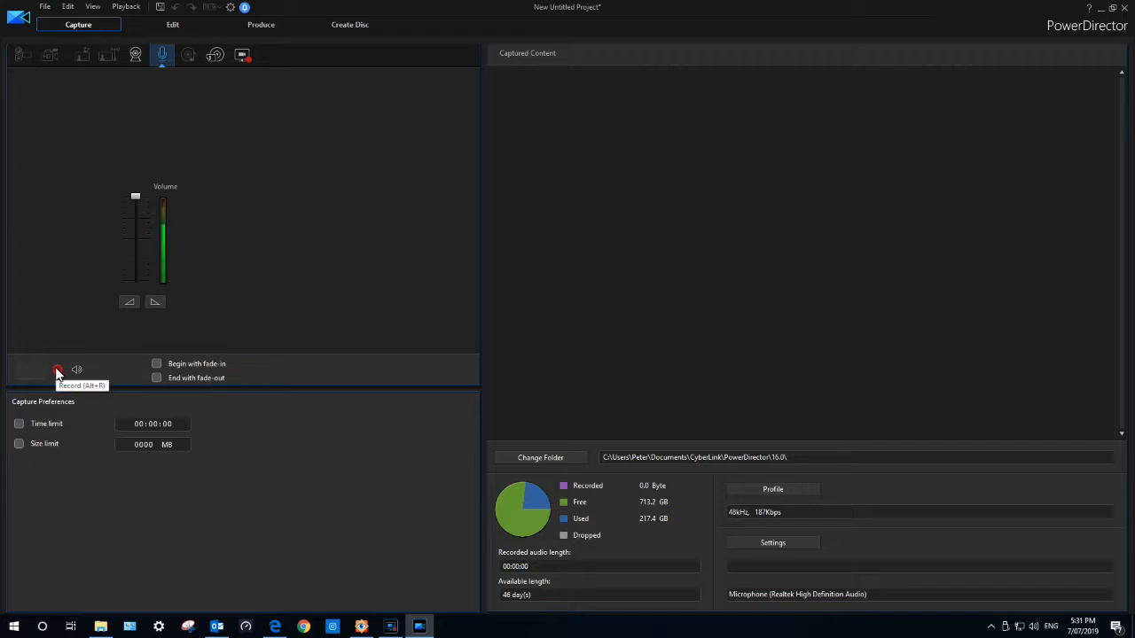
Record a short voice clip, stop it, and save it under the default name Capture(1).wav.
click(57, 370)
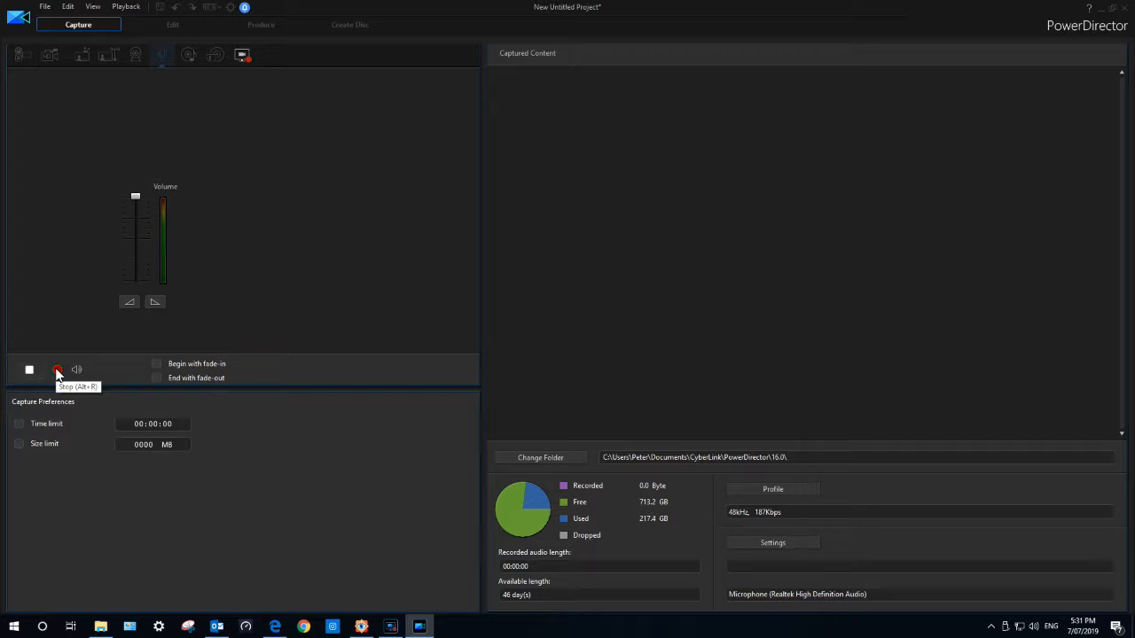
click(57, 370)
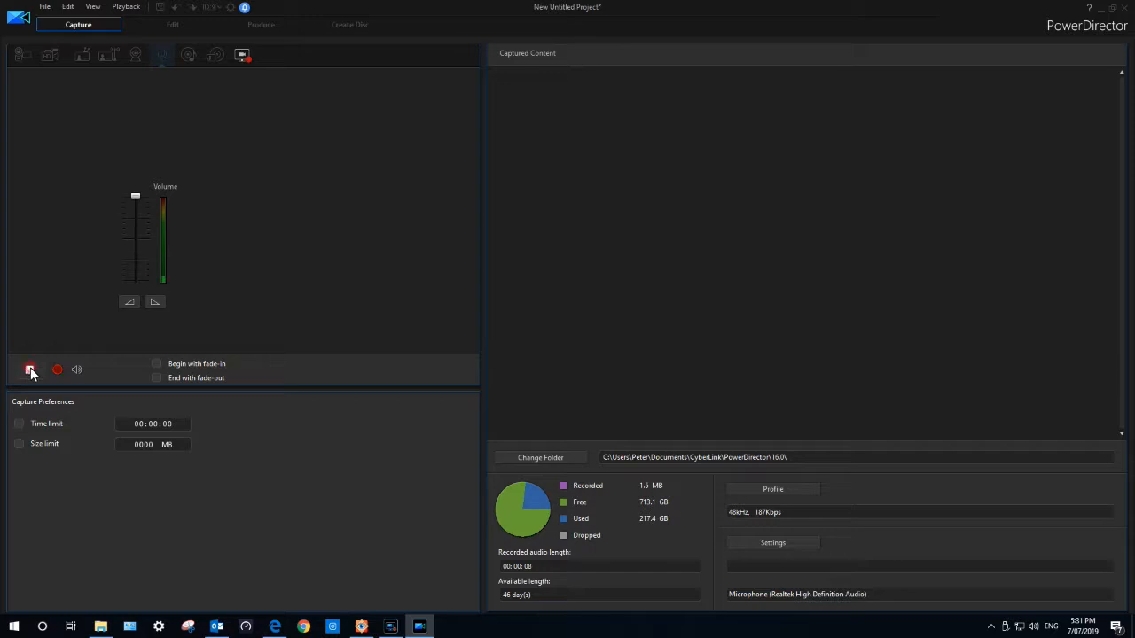
click(29, 371)
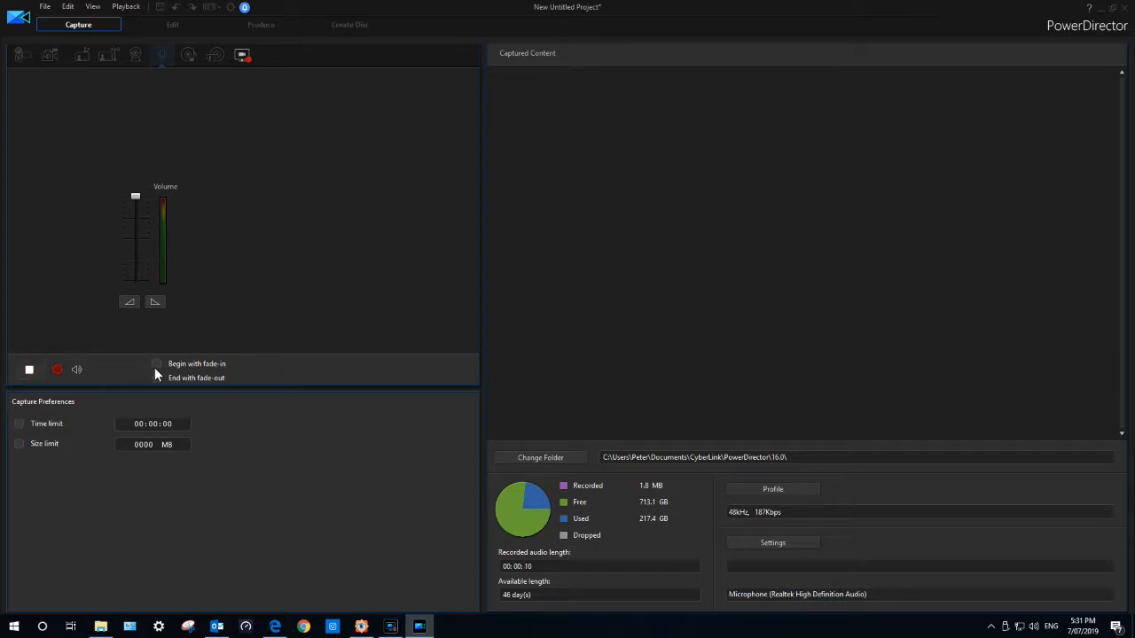
click(57, 370)
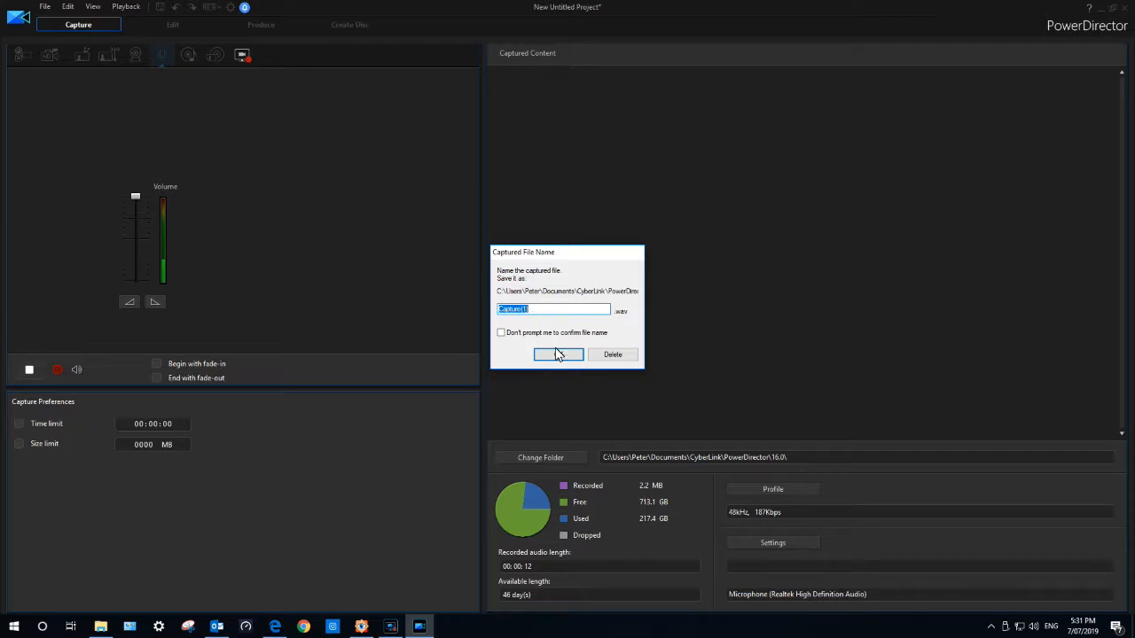
click(556, 354)
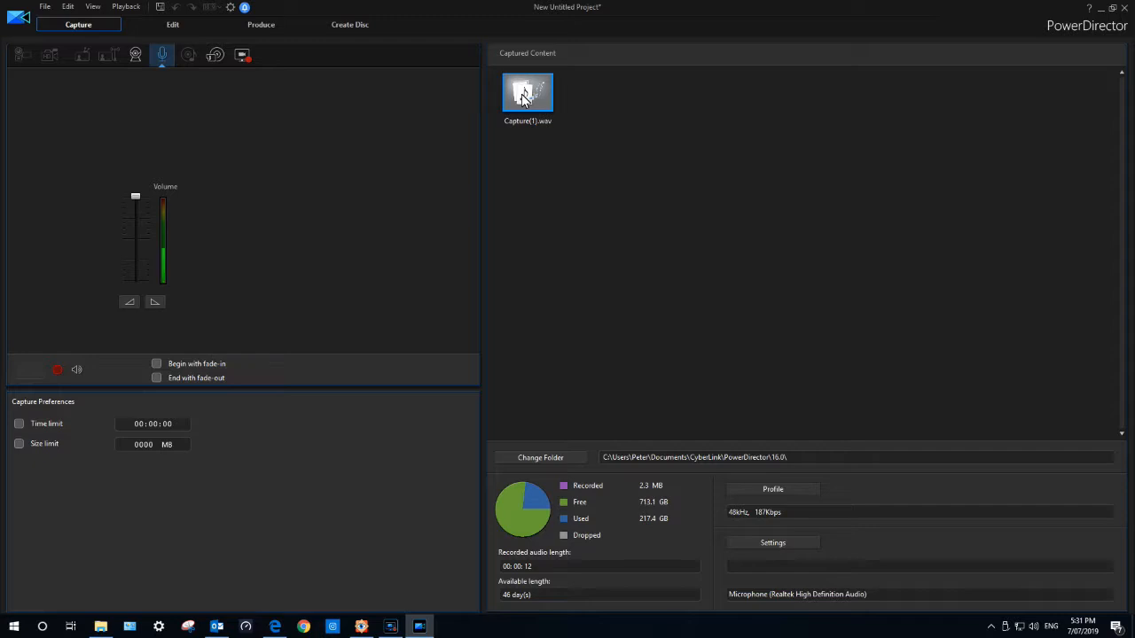
click(528, 92)
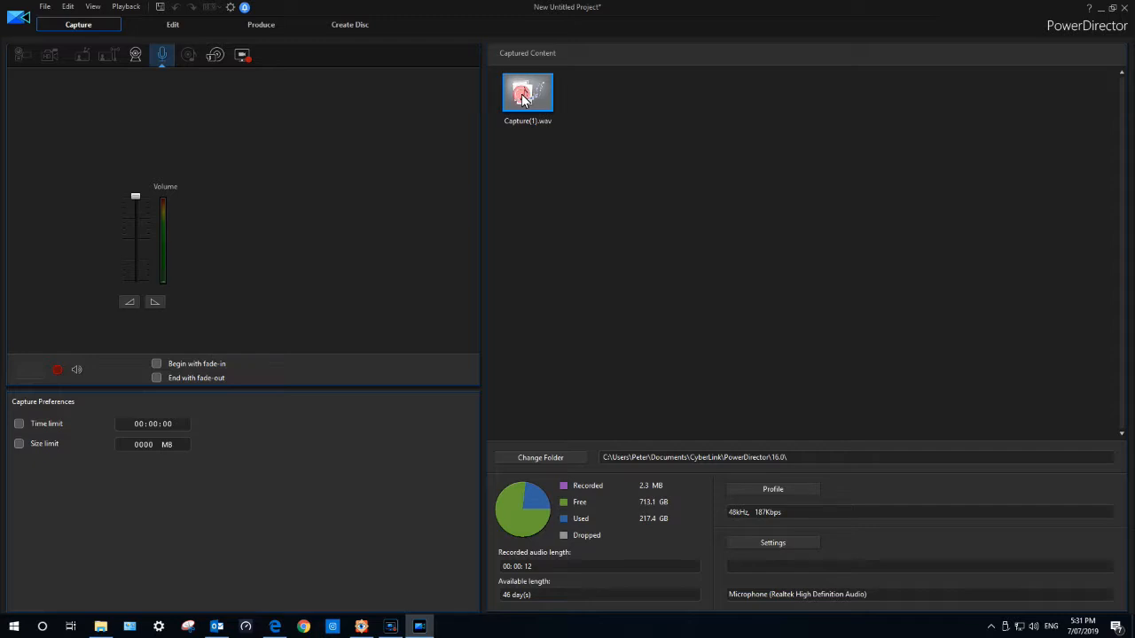
double_click(528, 92)
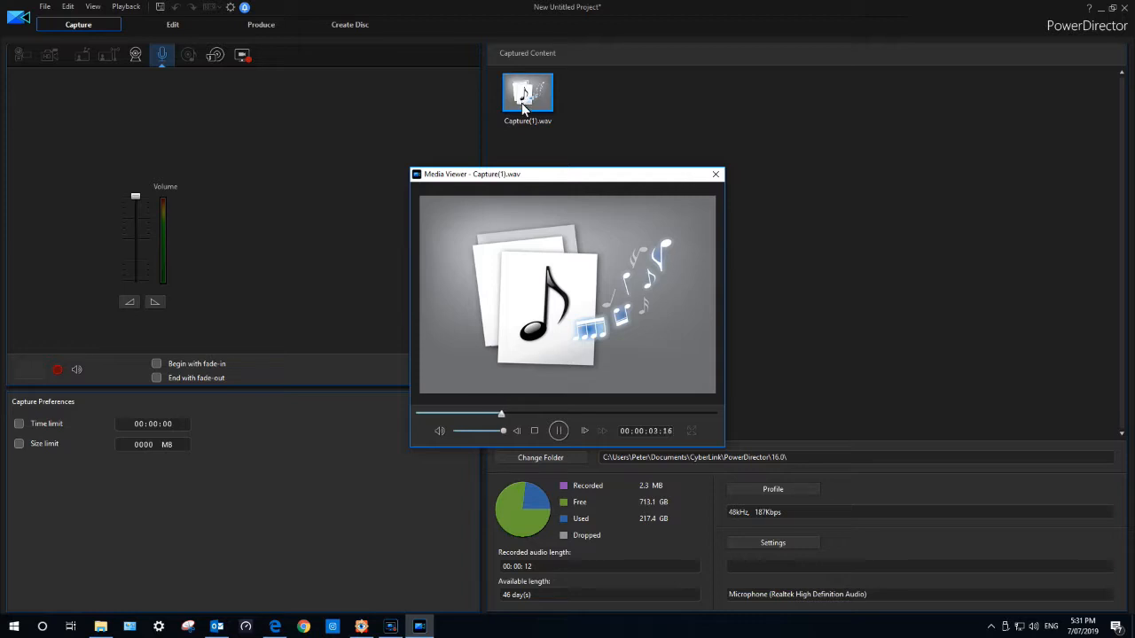
click(559, 431)
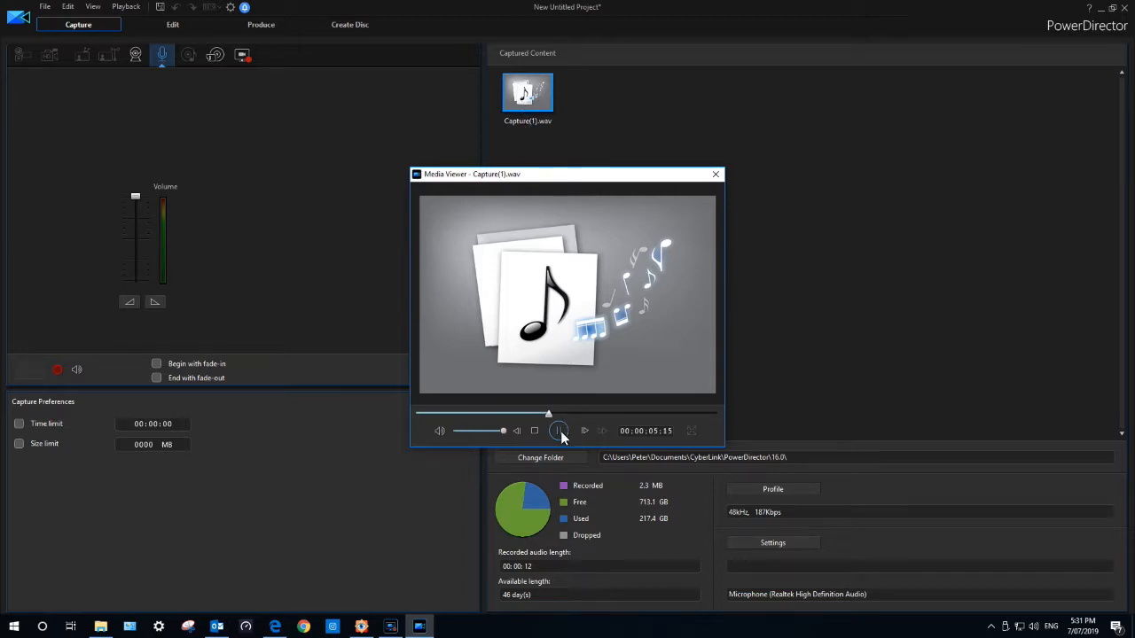
click(559, 431)
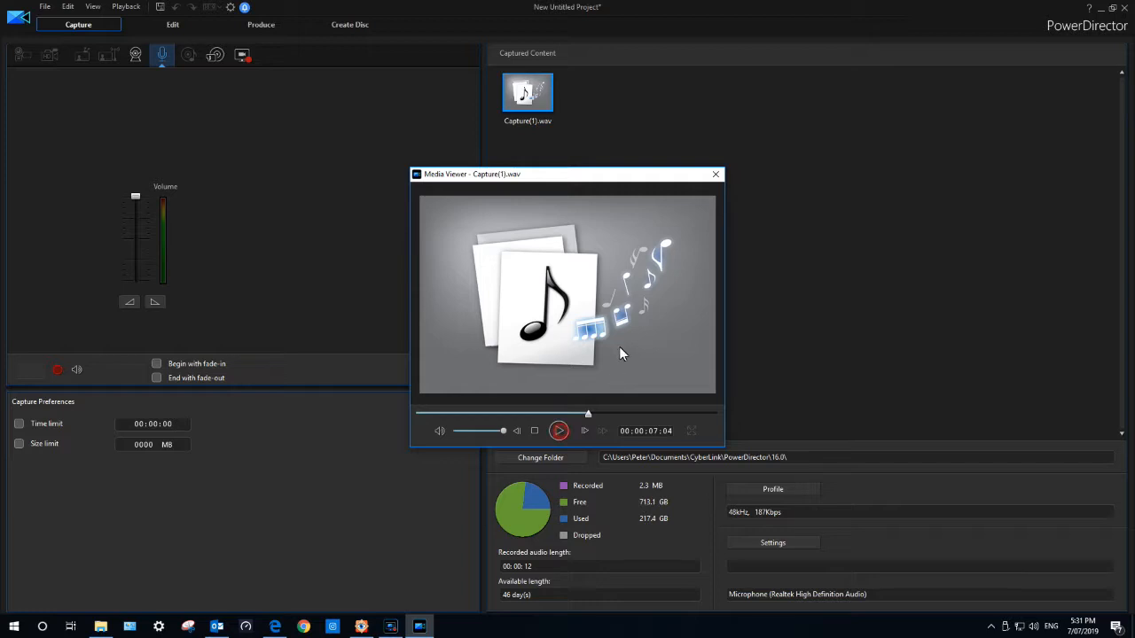
click(716, 174)
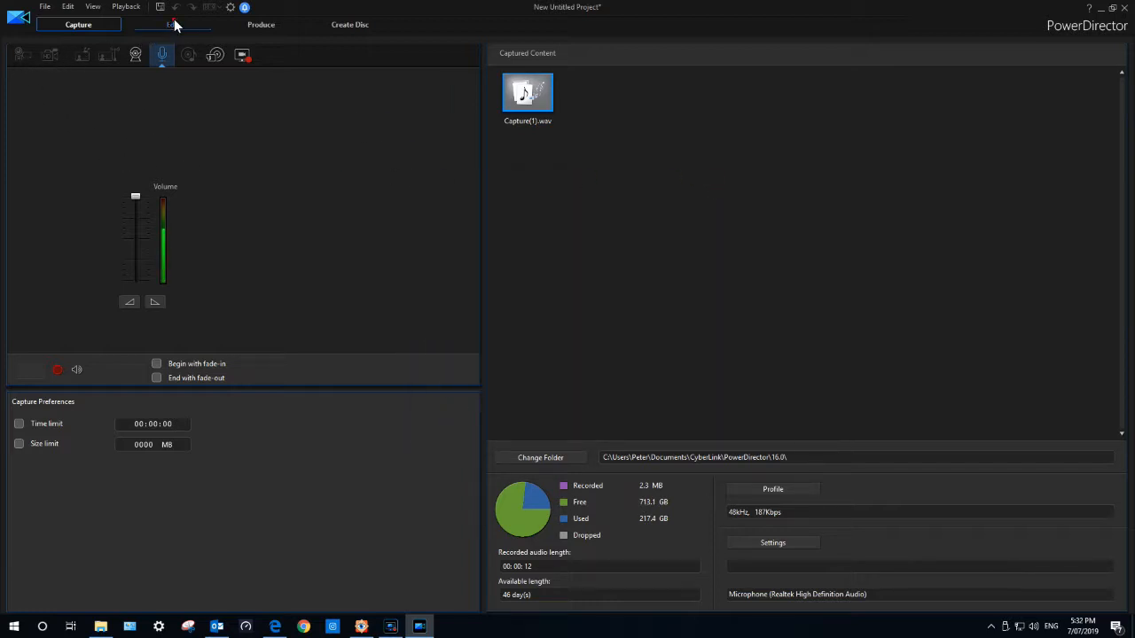
Return to the Edit workspace and bring up options to remove the Happy Life music clip.
click(172, 25)
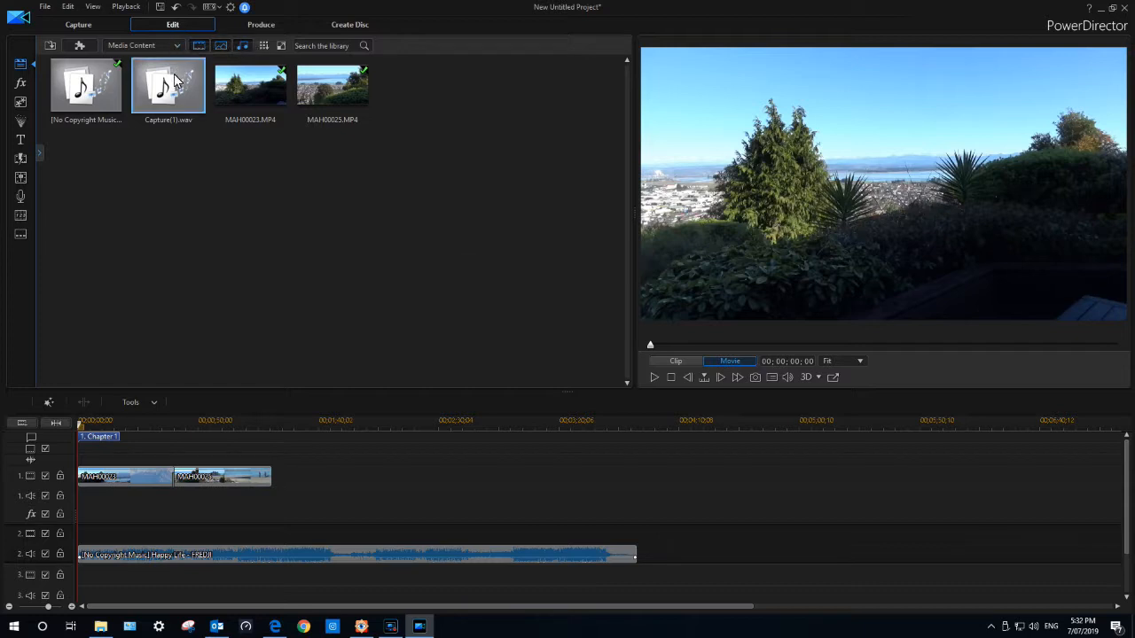
mouse_move(168, 85)
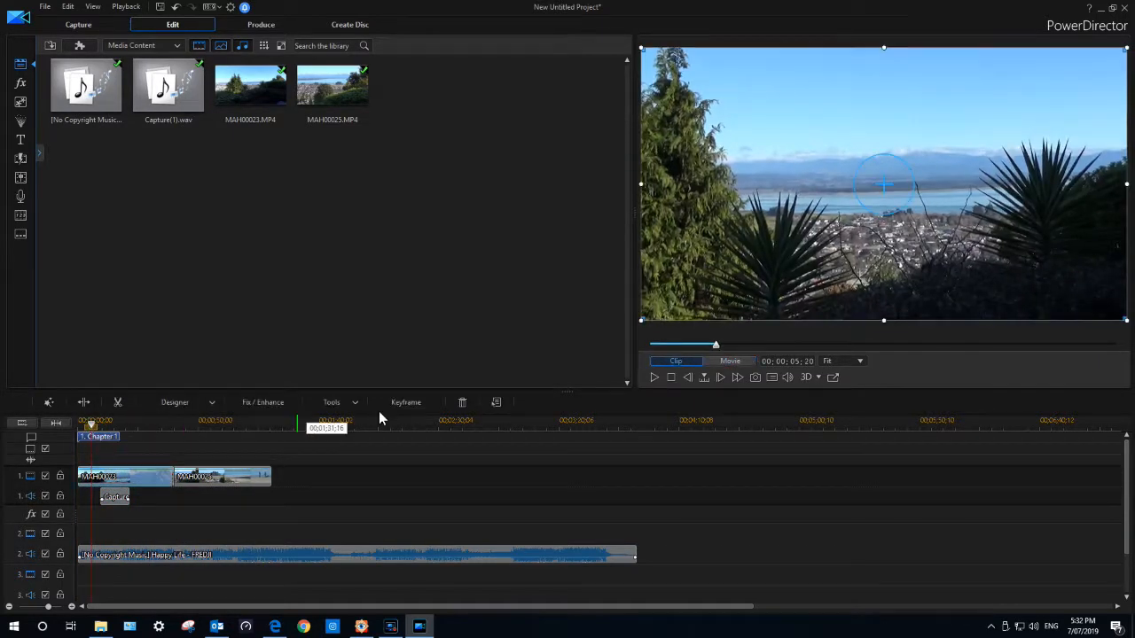
mouse_move(145, 553)
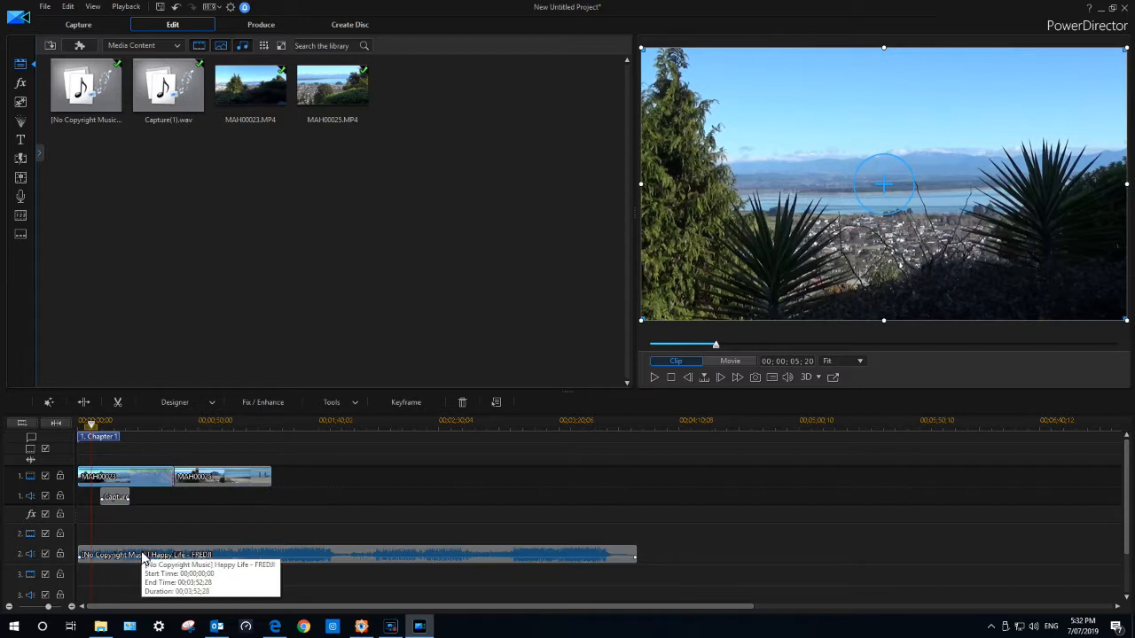
right_click(145, 553)
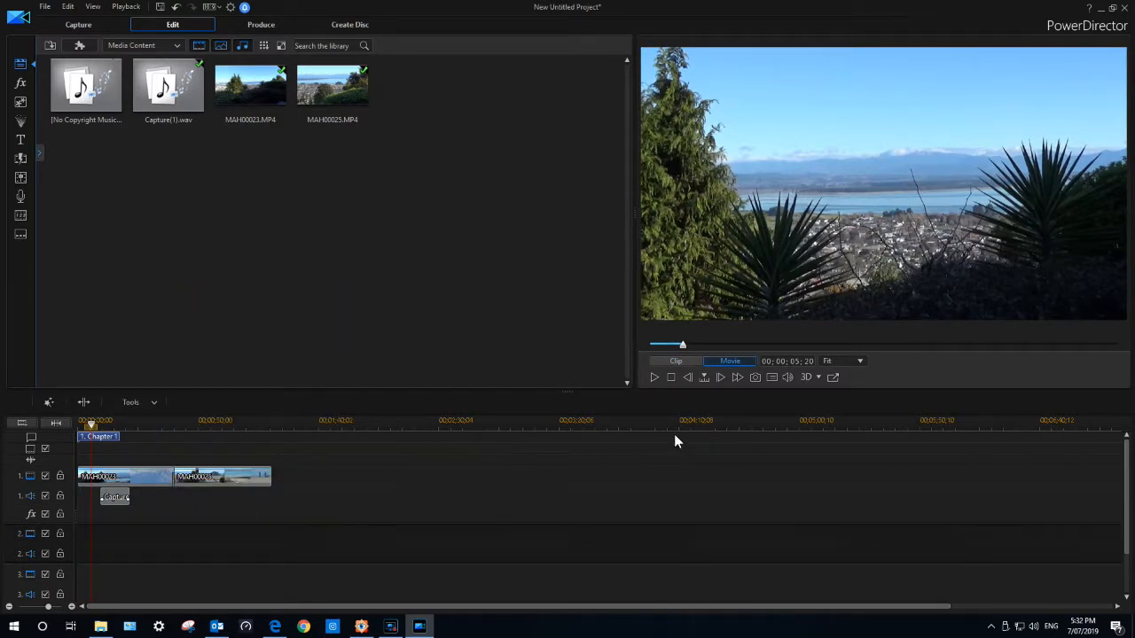
Preview the edited movie from the start, then stop playback.
click(654, 376)
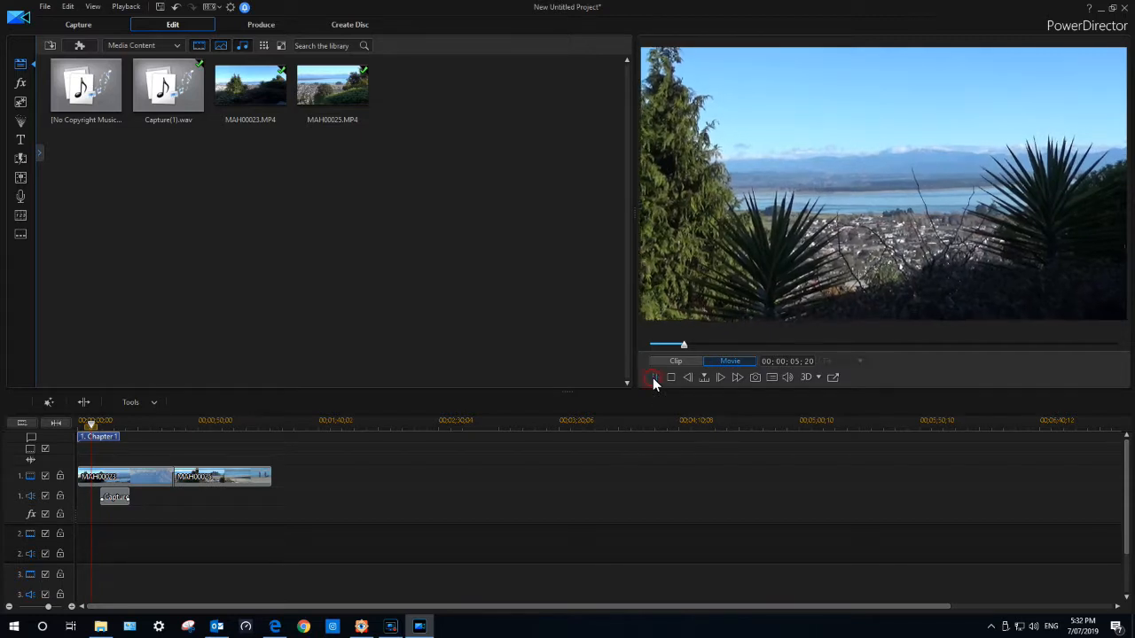
click(653, 376)
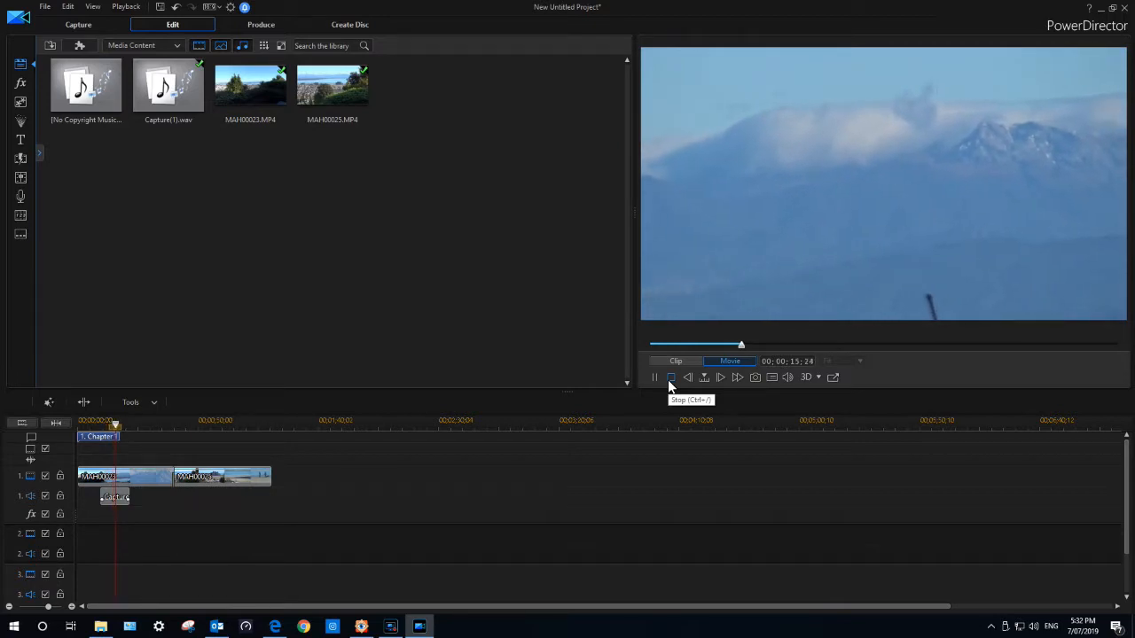
click(670, 376)
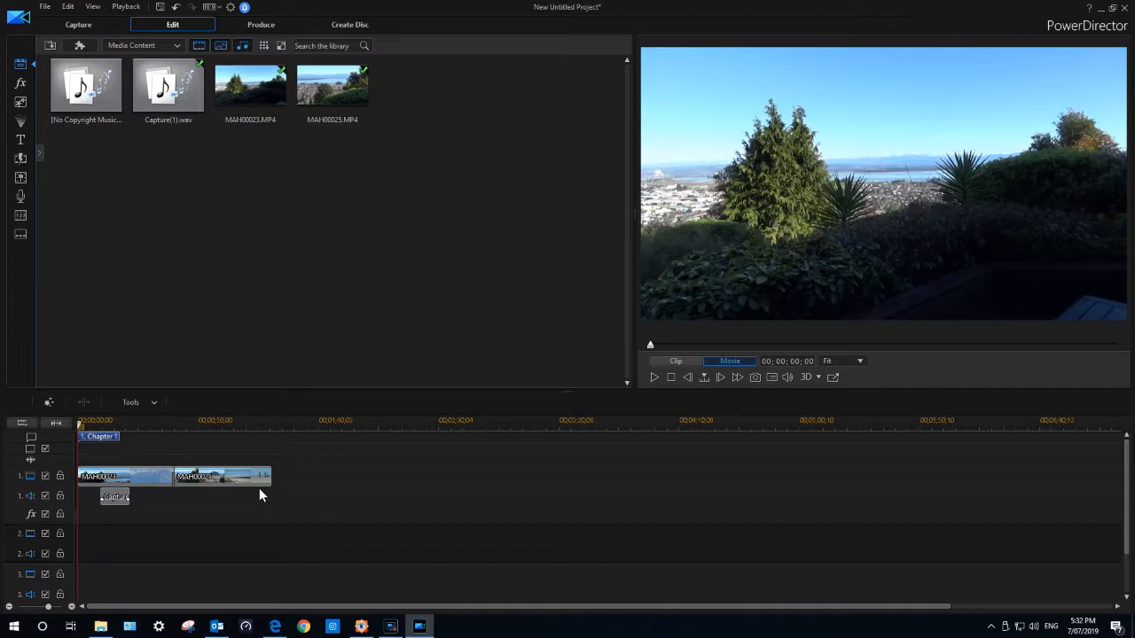
mouse_move(179, 486)
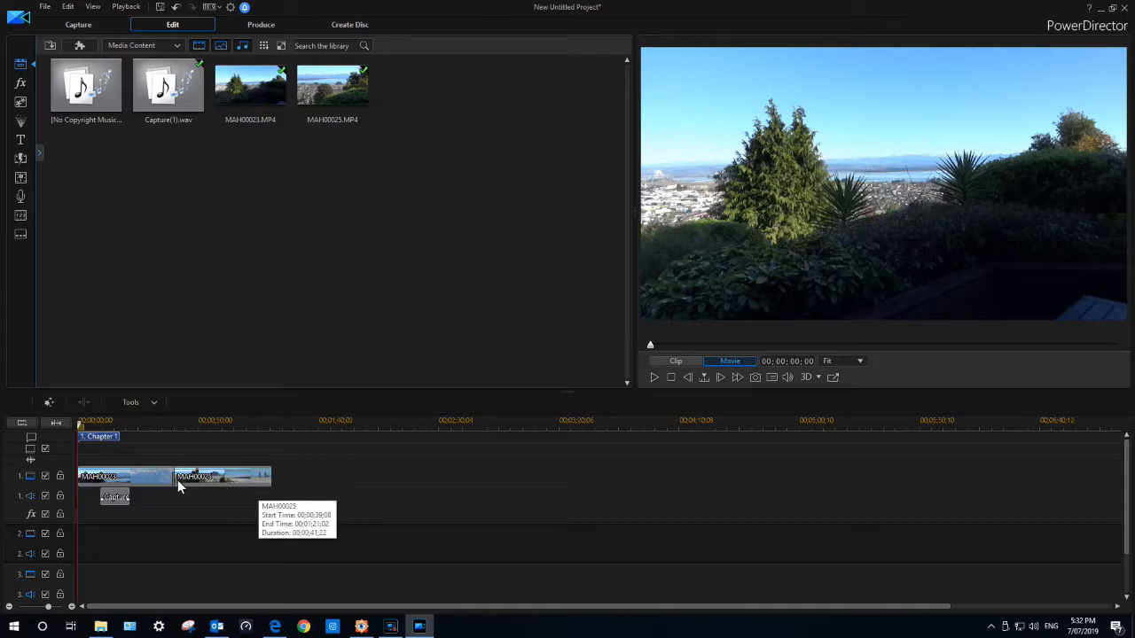
mouse_move(169, 452)
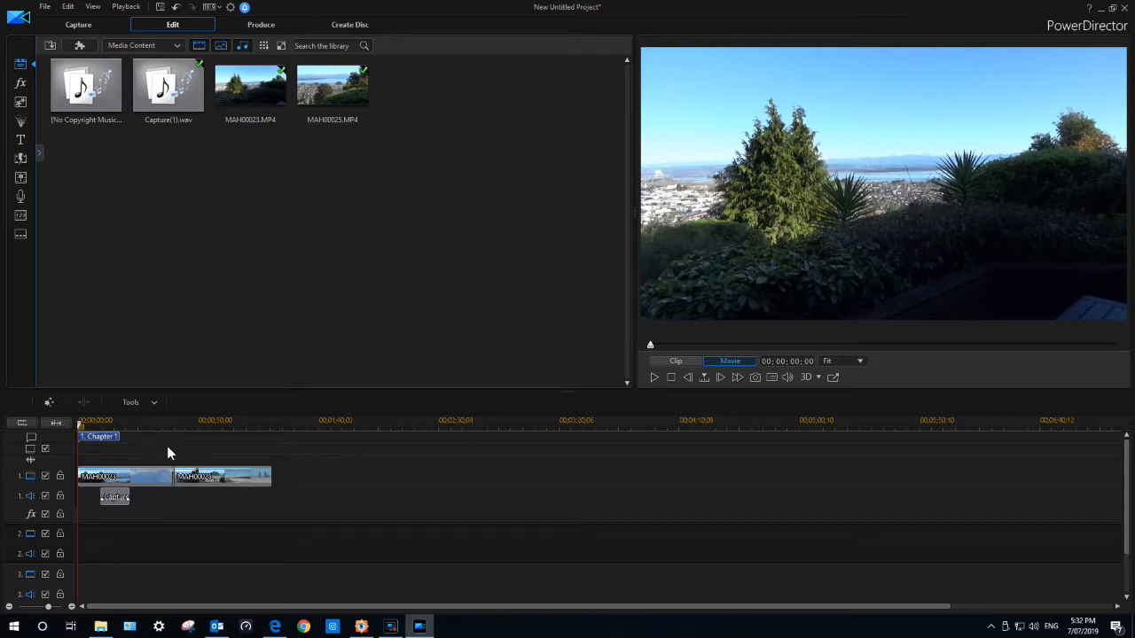
Replay the preview starting near the join between the two video clips.
click(166, 421)
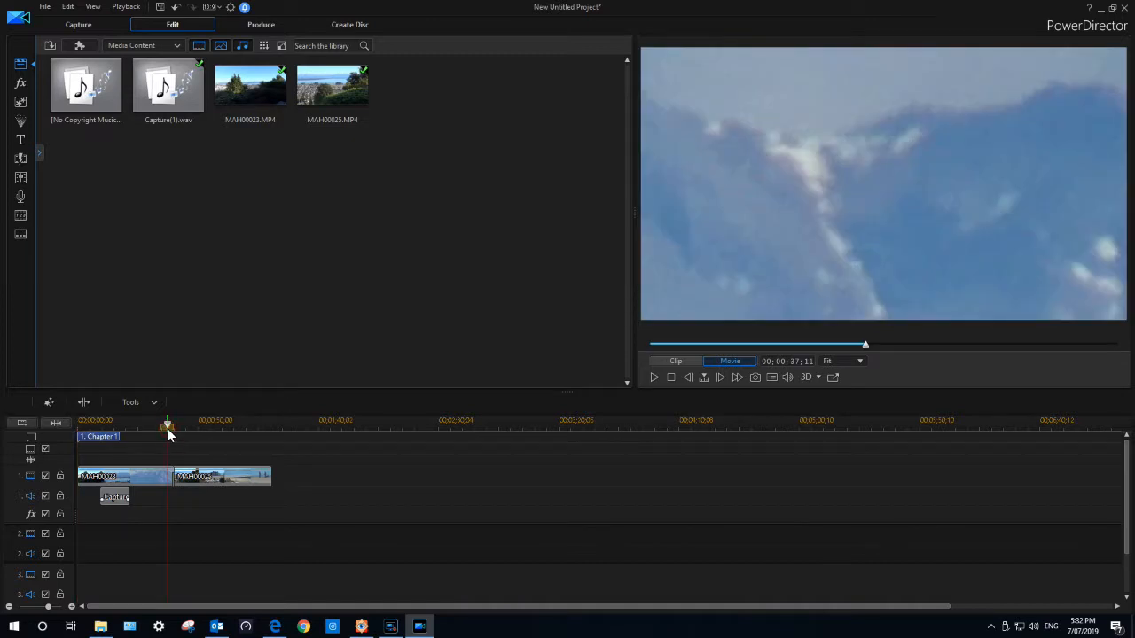
mouse_move(654, 376)
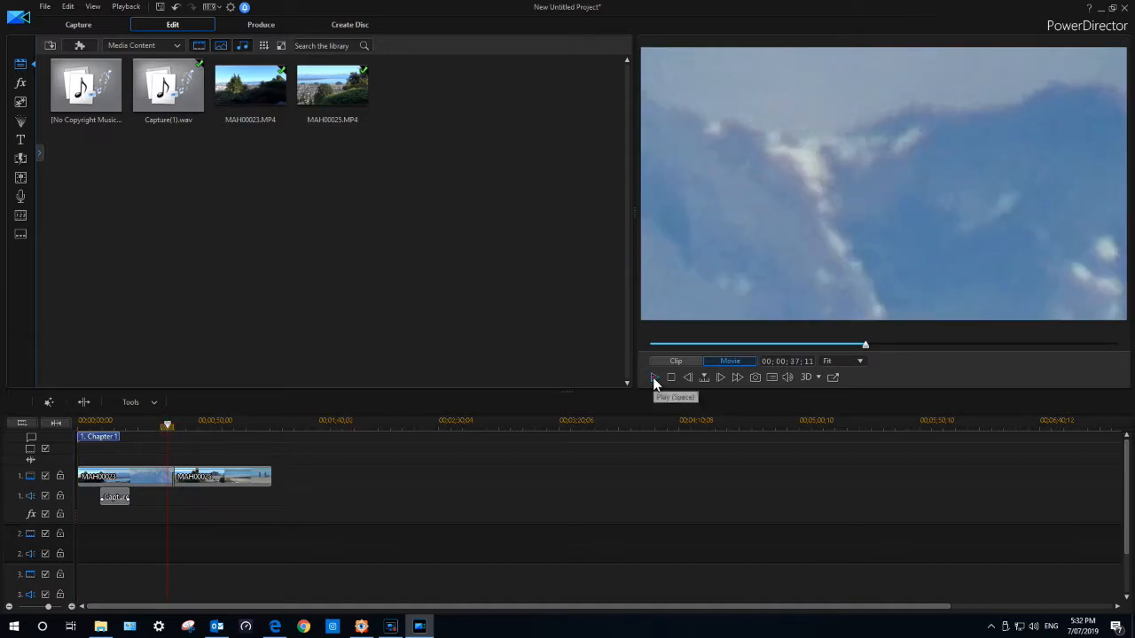
click(655, 376)
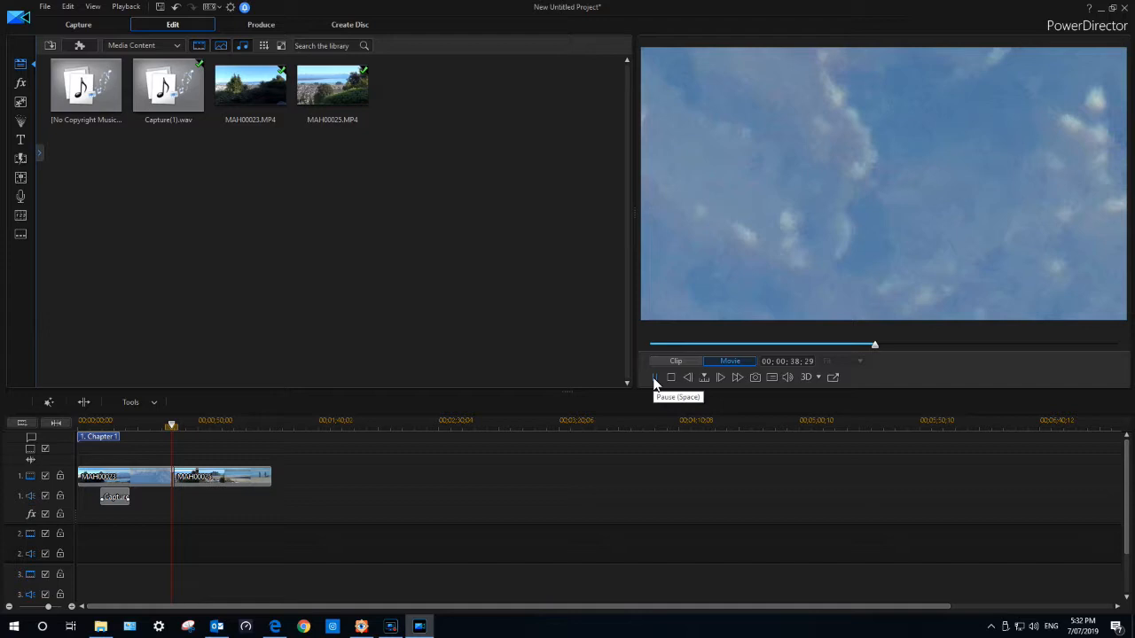